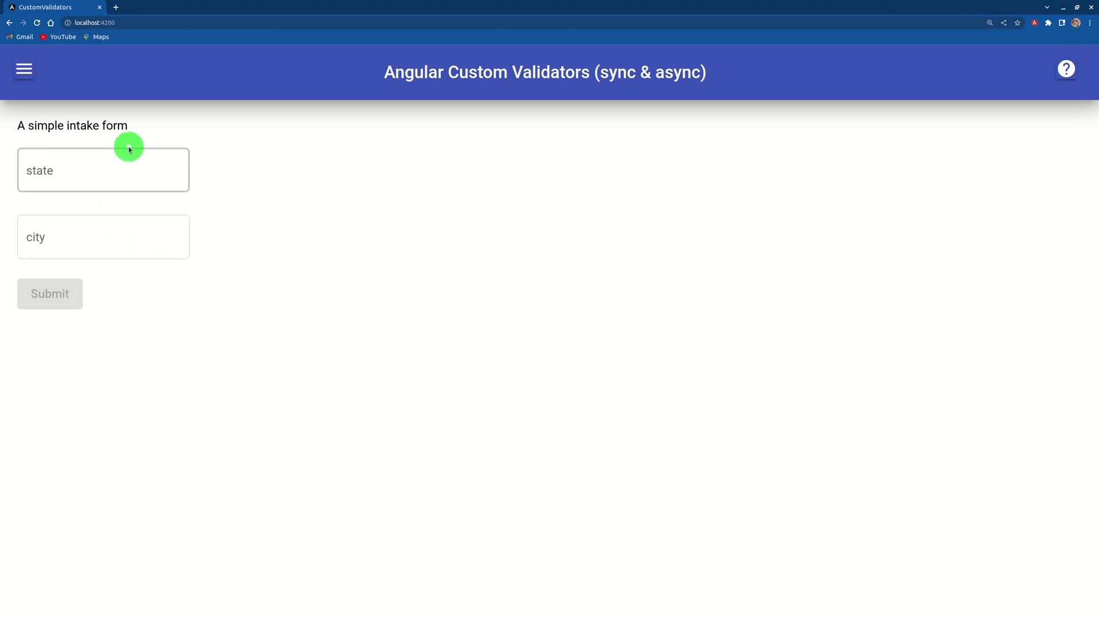
Step: Enter state MA and city Boston in the intake form and let the city validate
{"action": "left_click", "coordinate": [103, 170]}
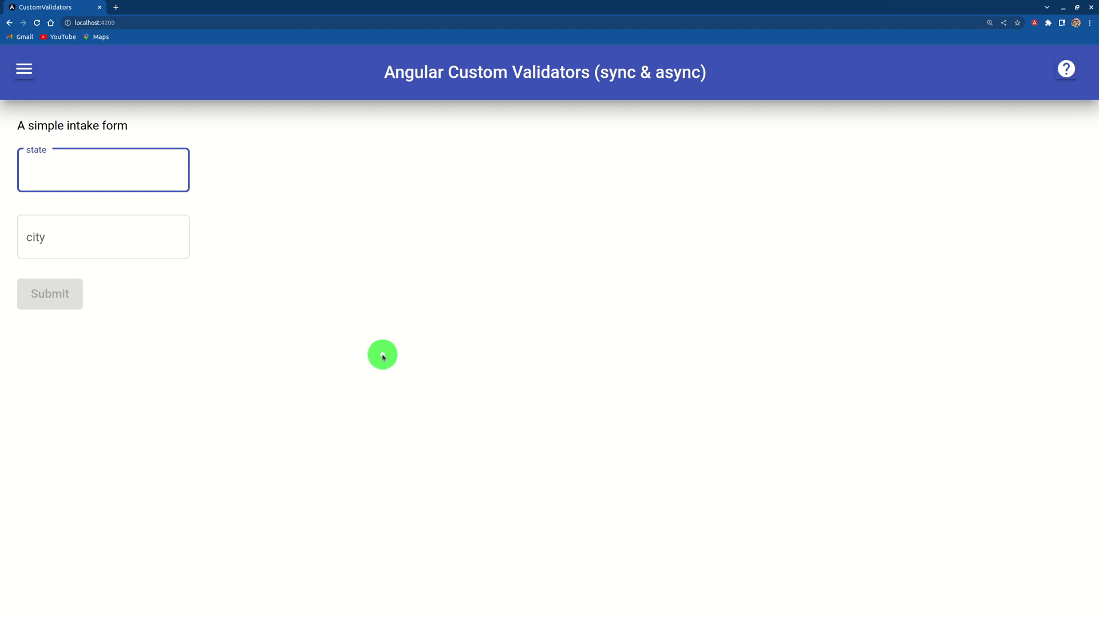
{"action": "type", "text": "MA"}
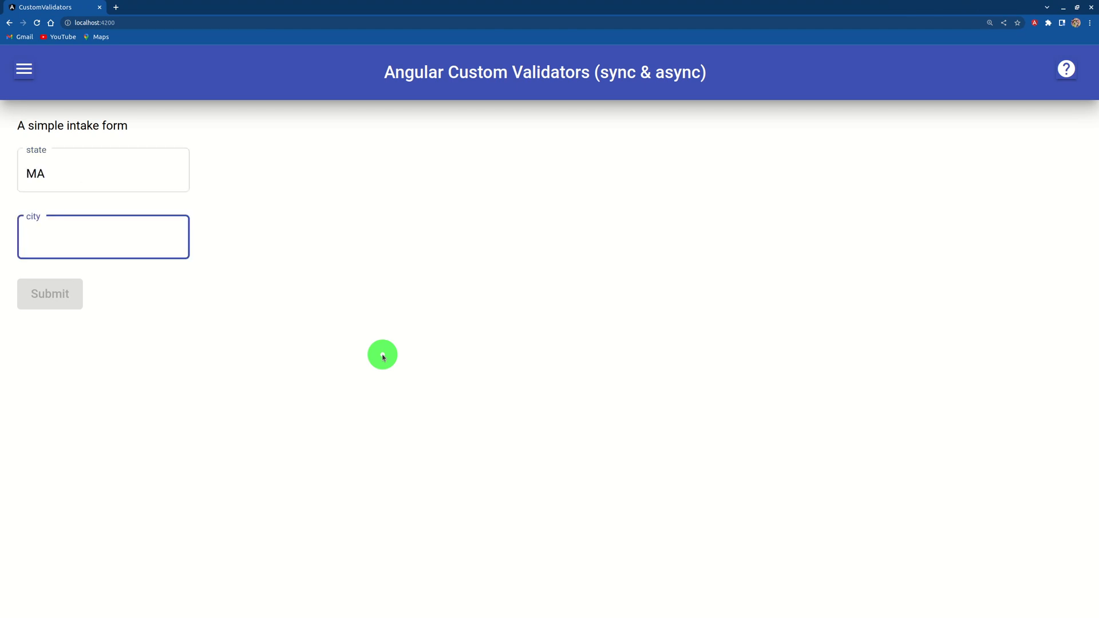
{"action": "left_click", "coordinate": [103, 236]}
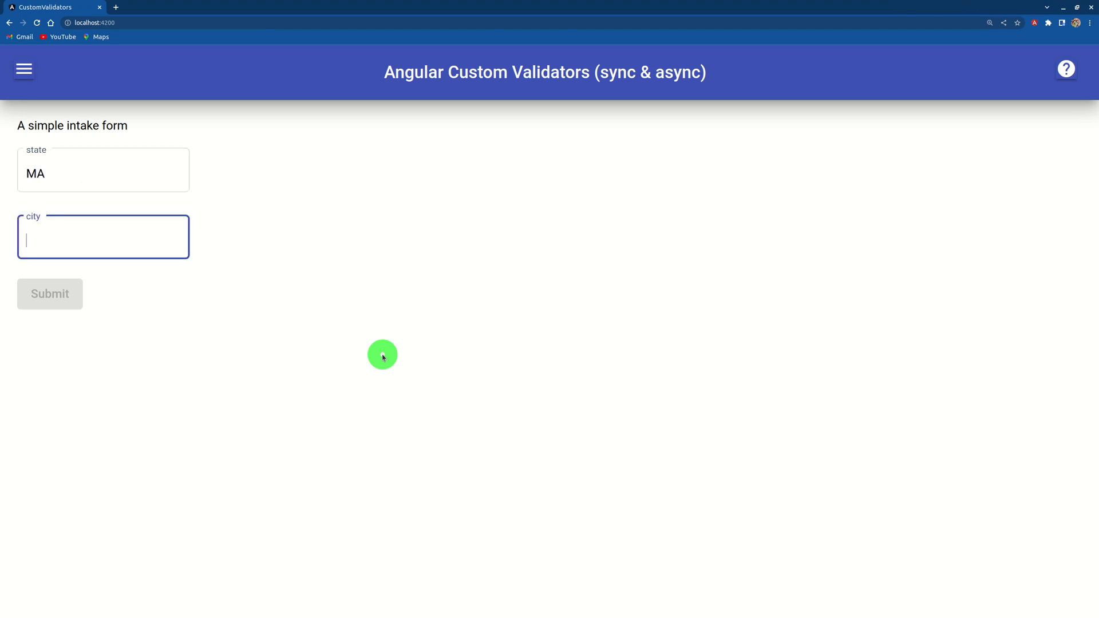
{"action": "type", "text": "Boston"}
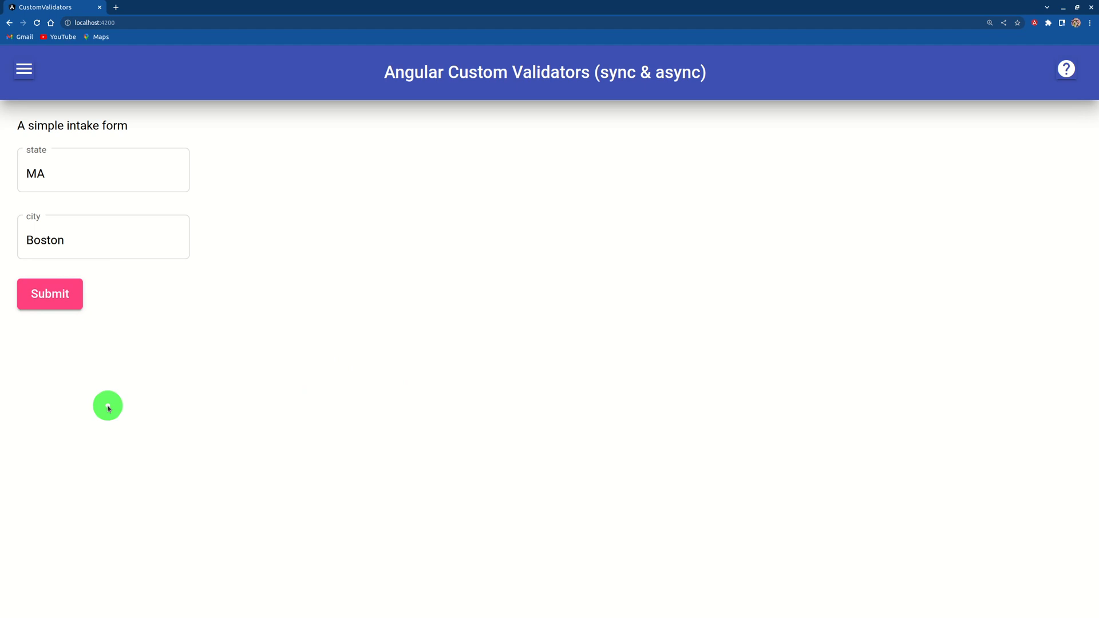
{"action": "left_click", "coordinate": [103, 169]}
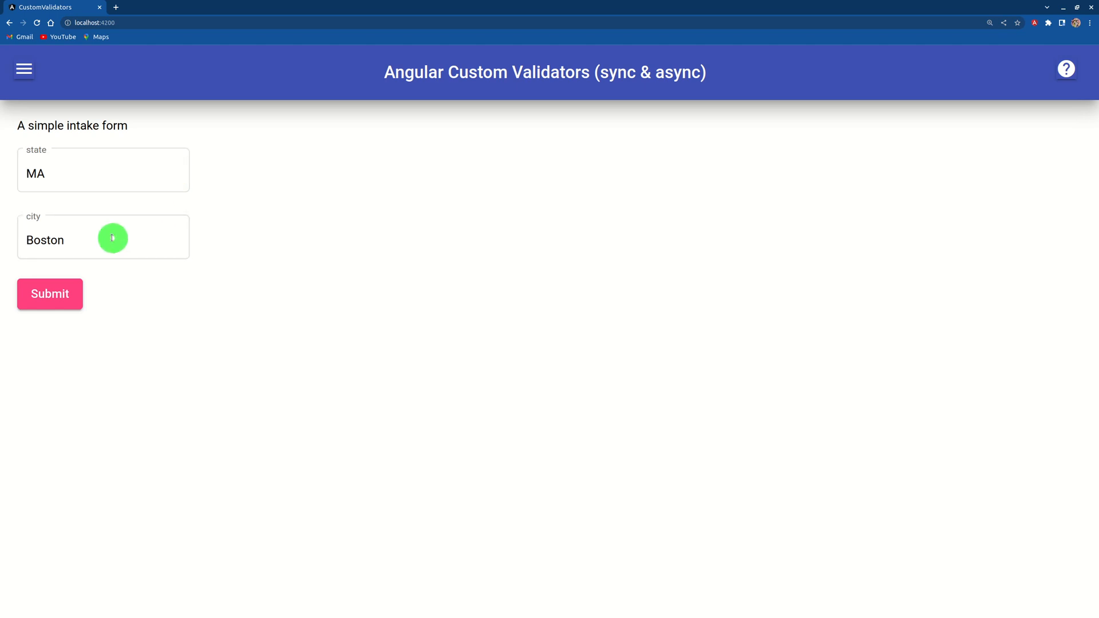
{"action": "left_click", "coordinate": [110, 237]}
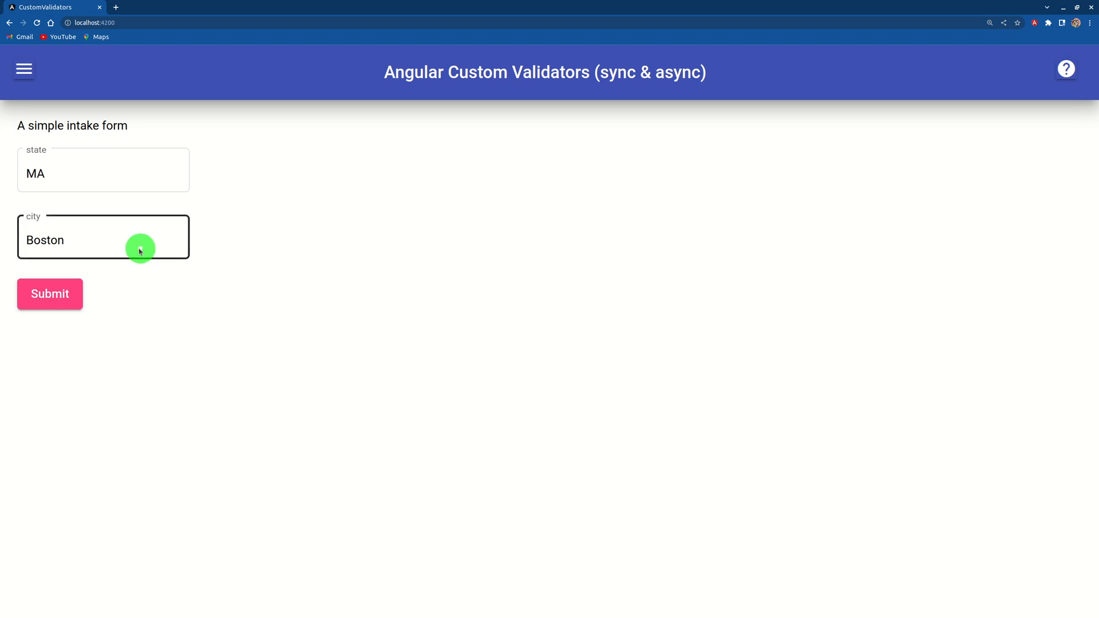
{"action": "mouse_move", "coordinate": [112, 237]}
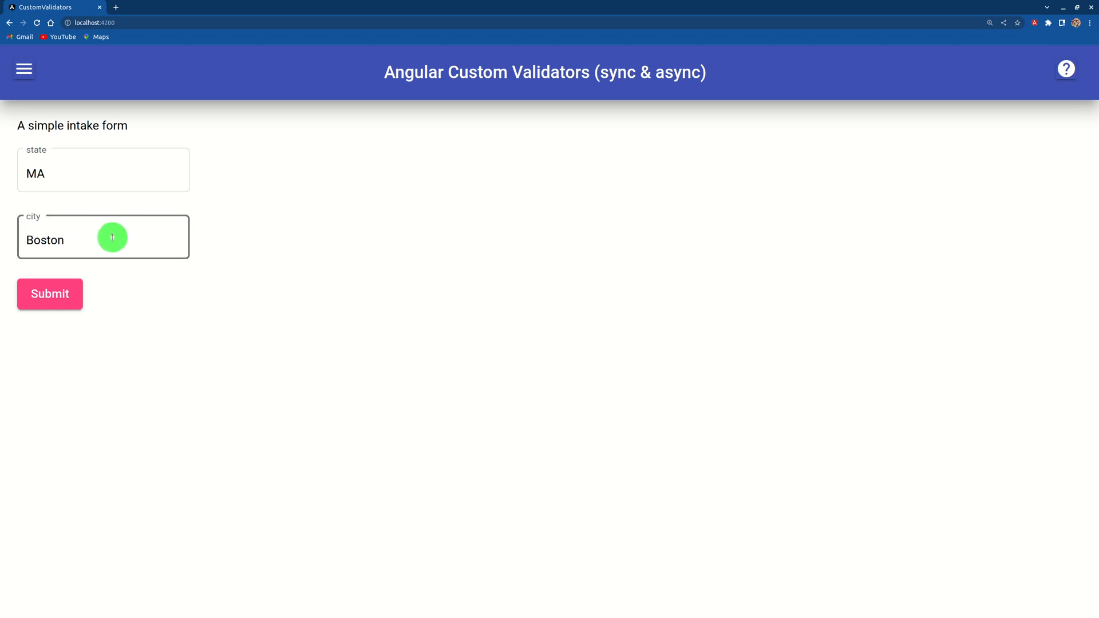
{"action": "mouse_move", "coordinate": [427, 346]}
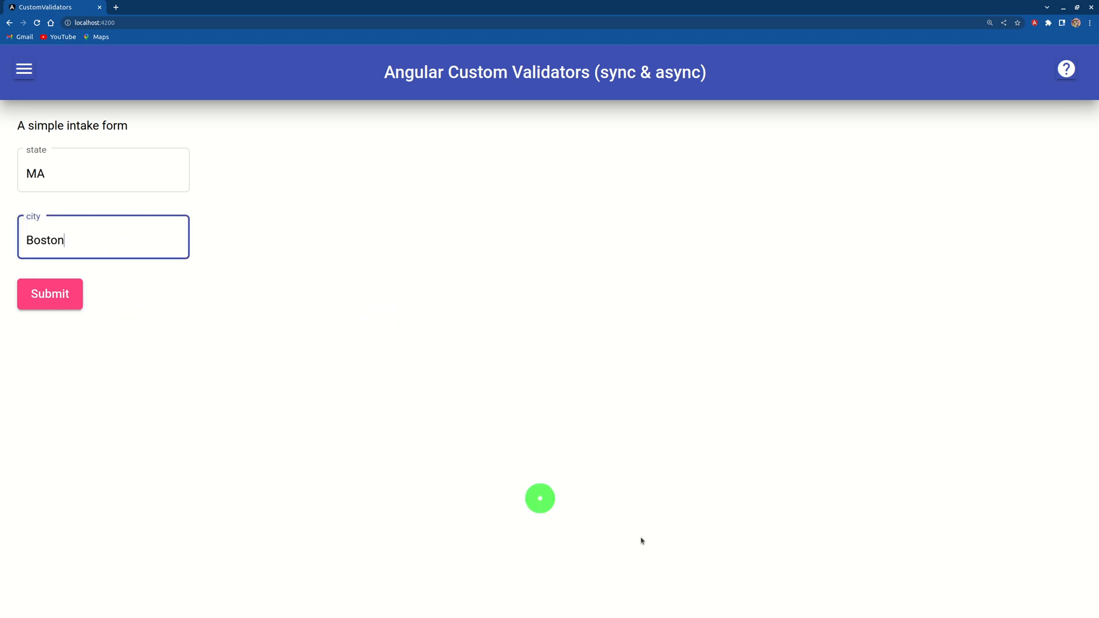
Step: Replace Boston with invalid New York, then with valid Springfield, validating each
{"action": "key", "text": "Backspace"}
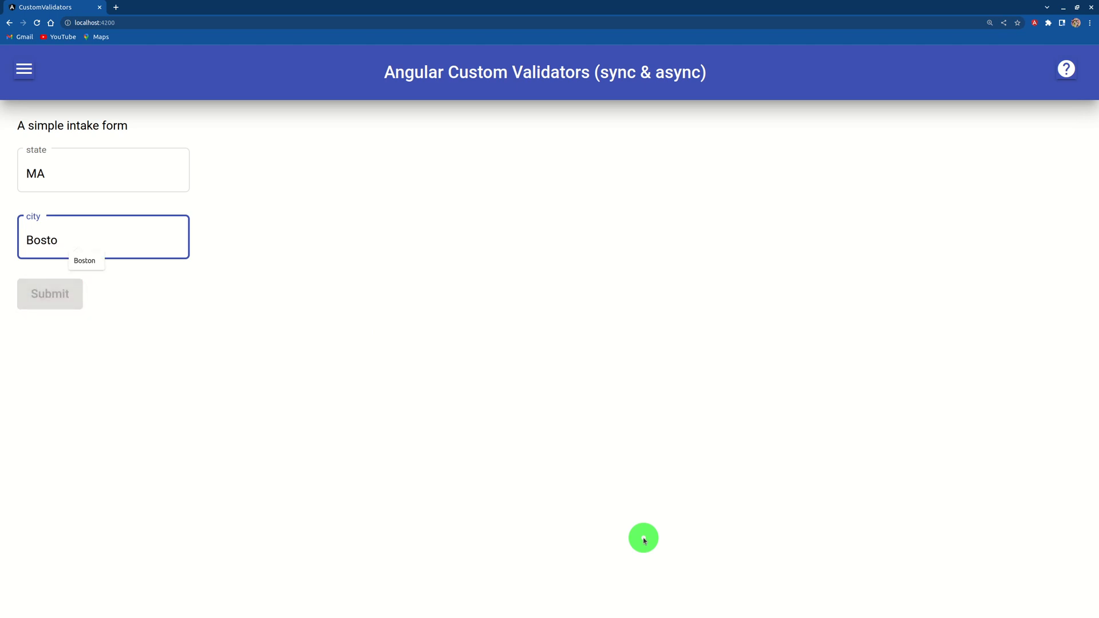
{"action": "type", "text": "New York"}
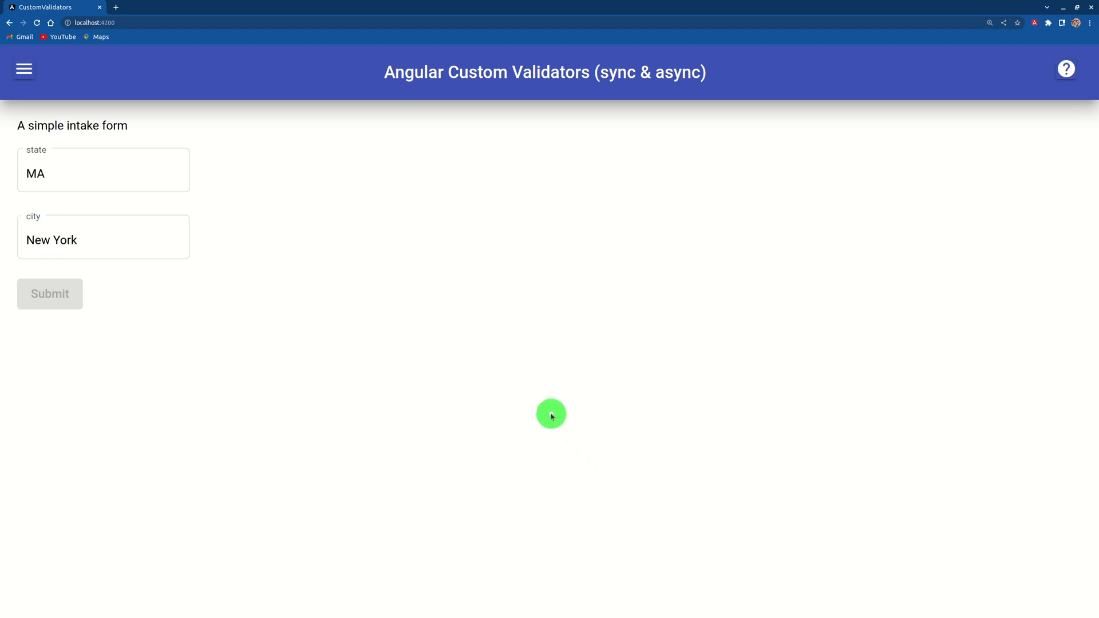
{"action": "left_click", "coordinate": [103, 237]}
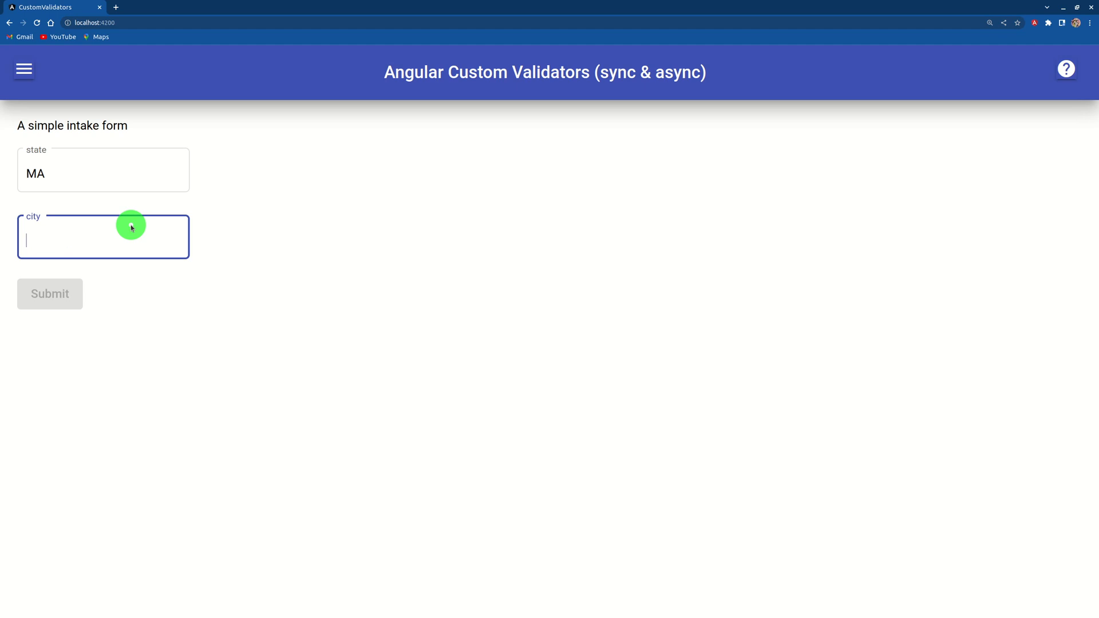
{"action": "type", "text": "Springfield"}
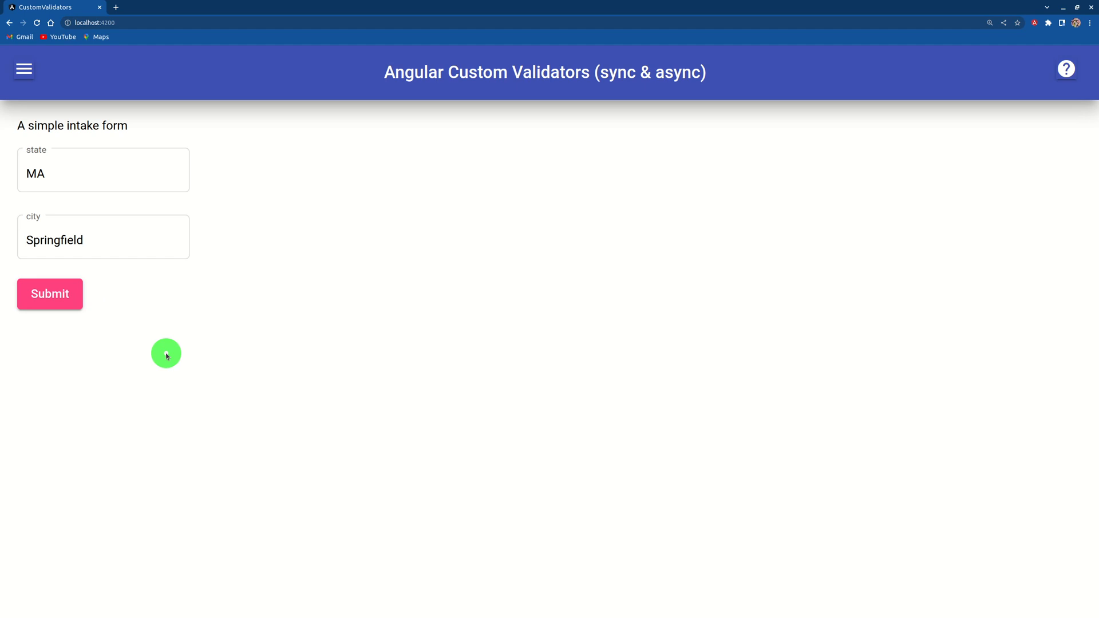
{"action": "left_click", "coordinate": [60, 169]}
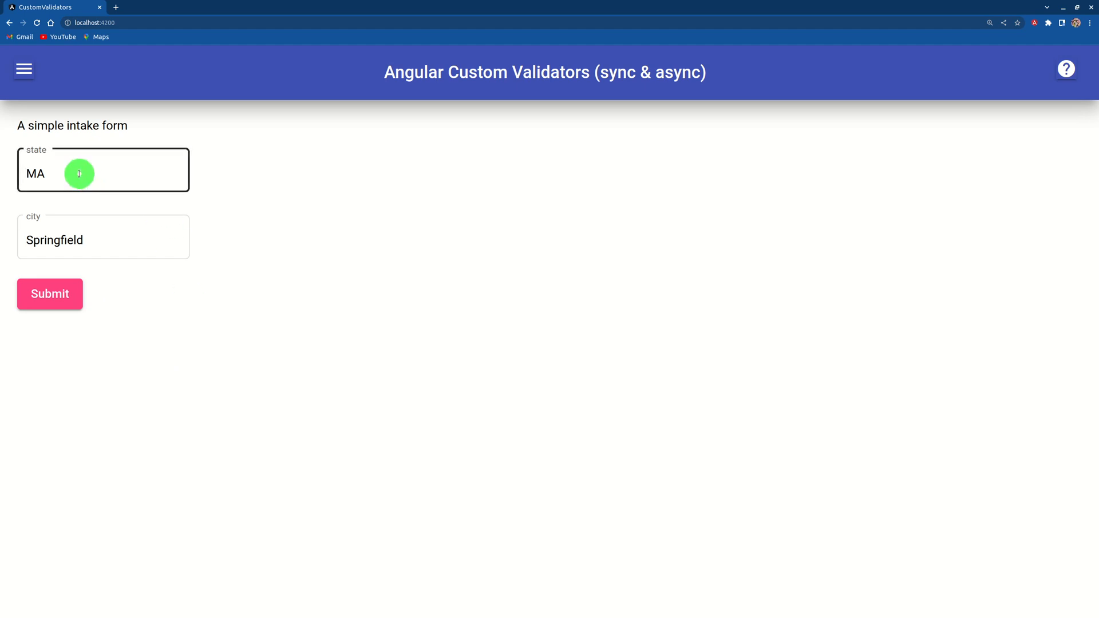
Step: Switch to VS Code and show the custom validators service file
{"action": "left_click", "coordinate": [103, 239]}
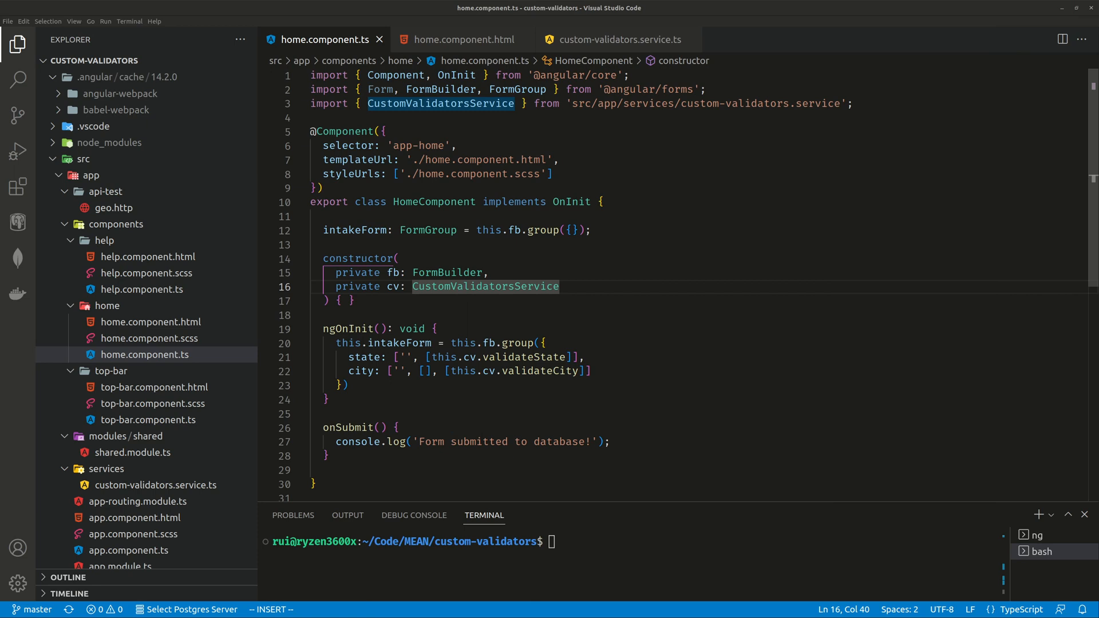
{"action": "left_click", "coordinate": [368, 324]}
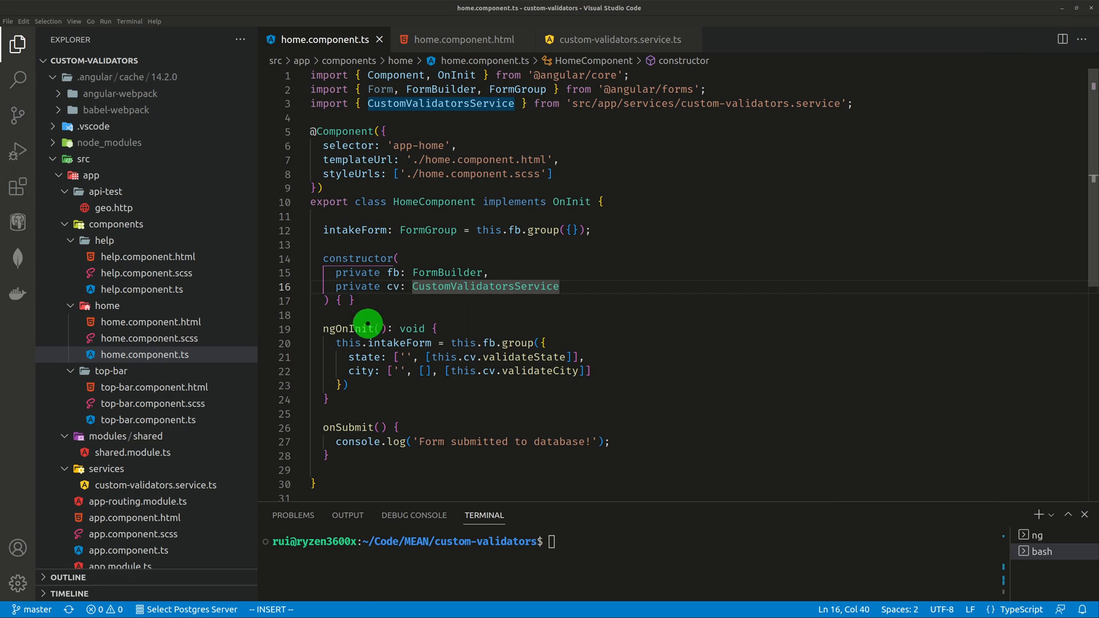
{"action": "left_click", "coordinate": [617, 39]}
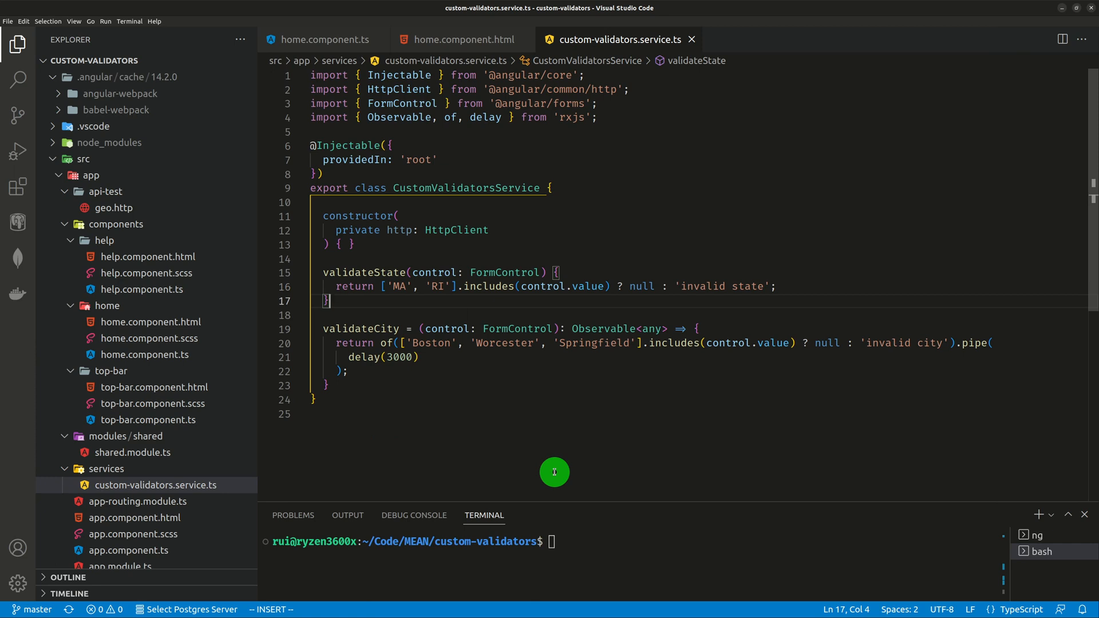
{"action": "mouse_move", "coordinate": [743, 324]}
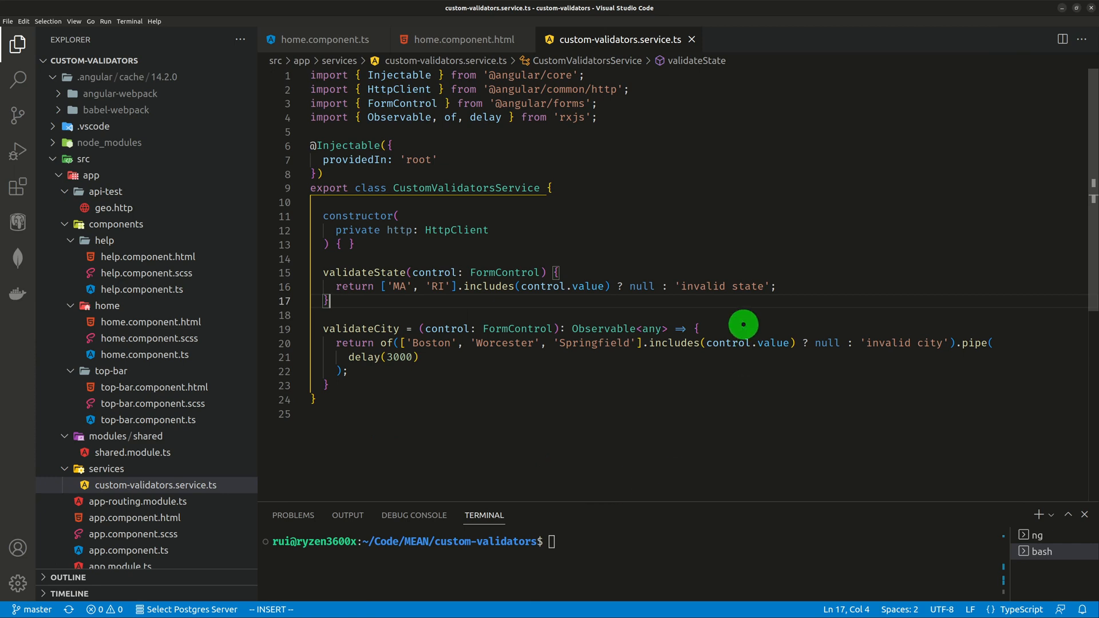
{"action": "mouse_move", "coordinate": [729, 305]}
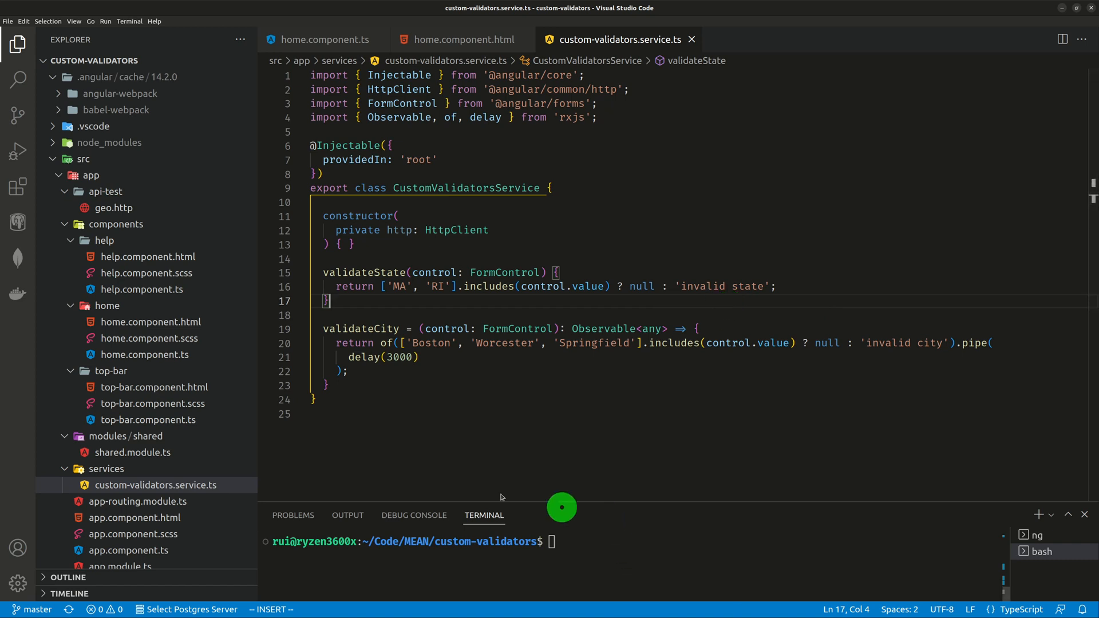
{"action": "mouse_move", "coordinate": [393, 310]}
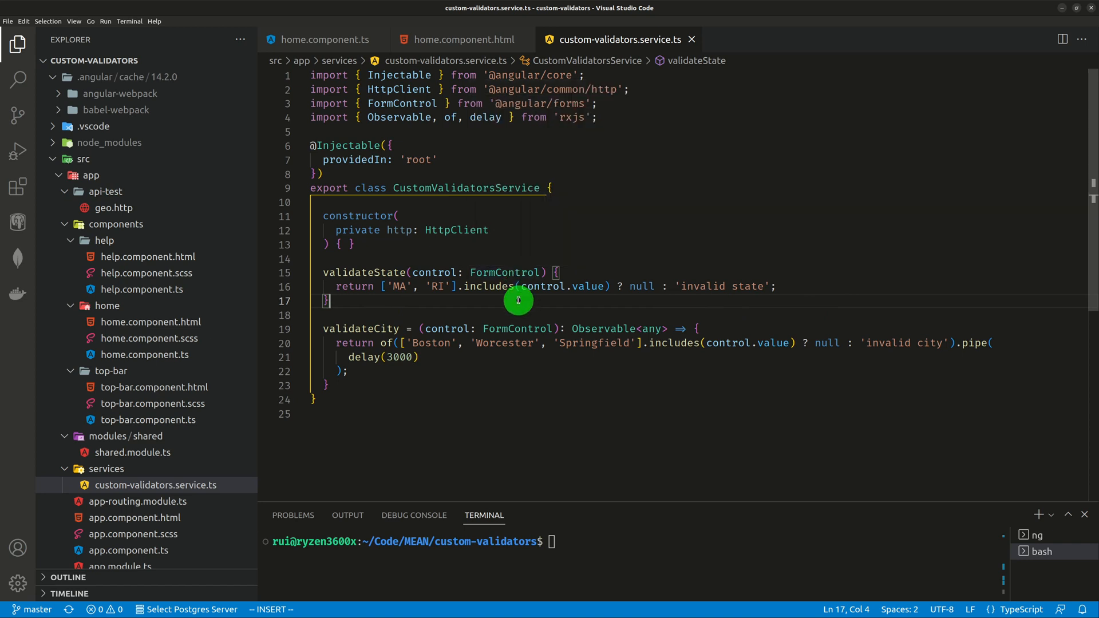
{"action": "mouse_move", "coordinate": [462, 276]}
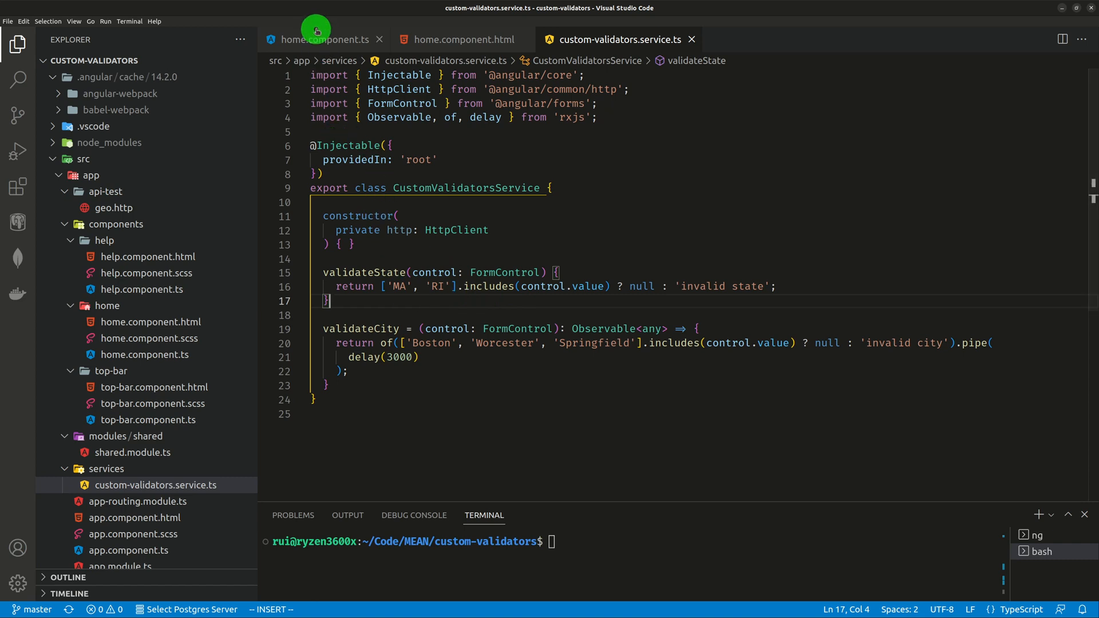
{"action": "left_click", "coordinate": [324, 39]}
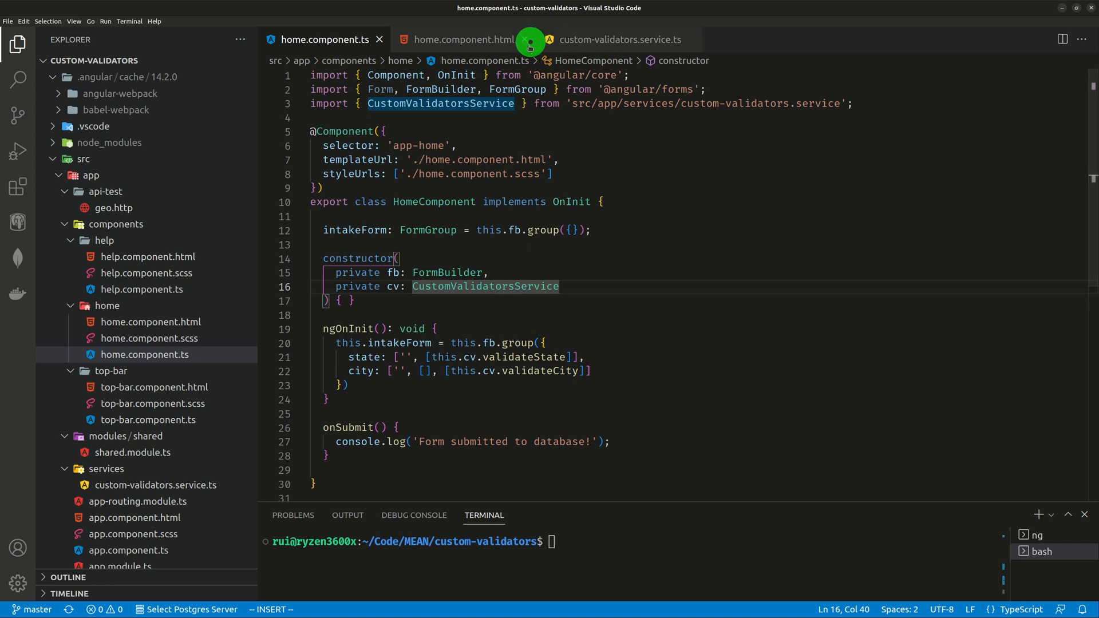
{"action": "left_click", "coordinate": [620, 39]}
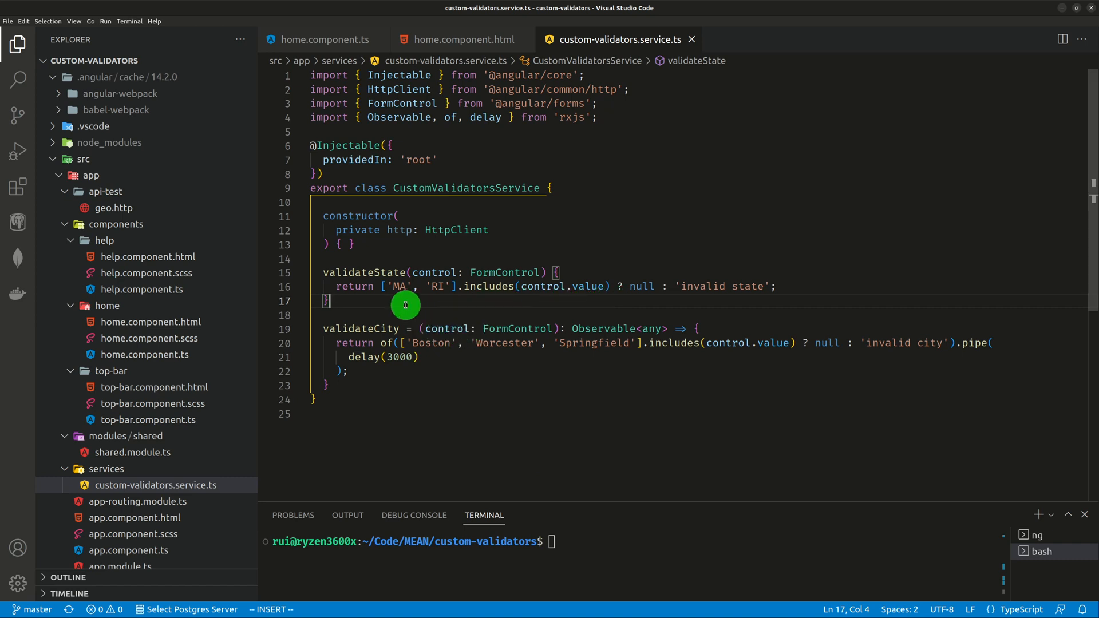
{"action": "mouse_move", "coordinate": [632, 301]}
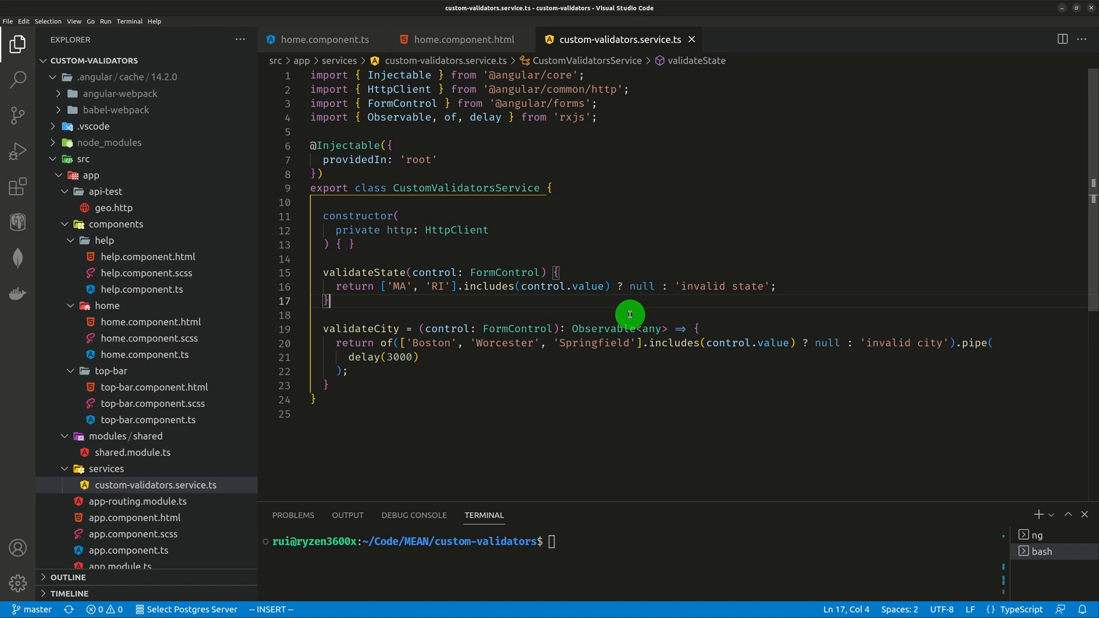
{"action": "mouse_move", "coordinate": [702, 313]}
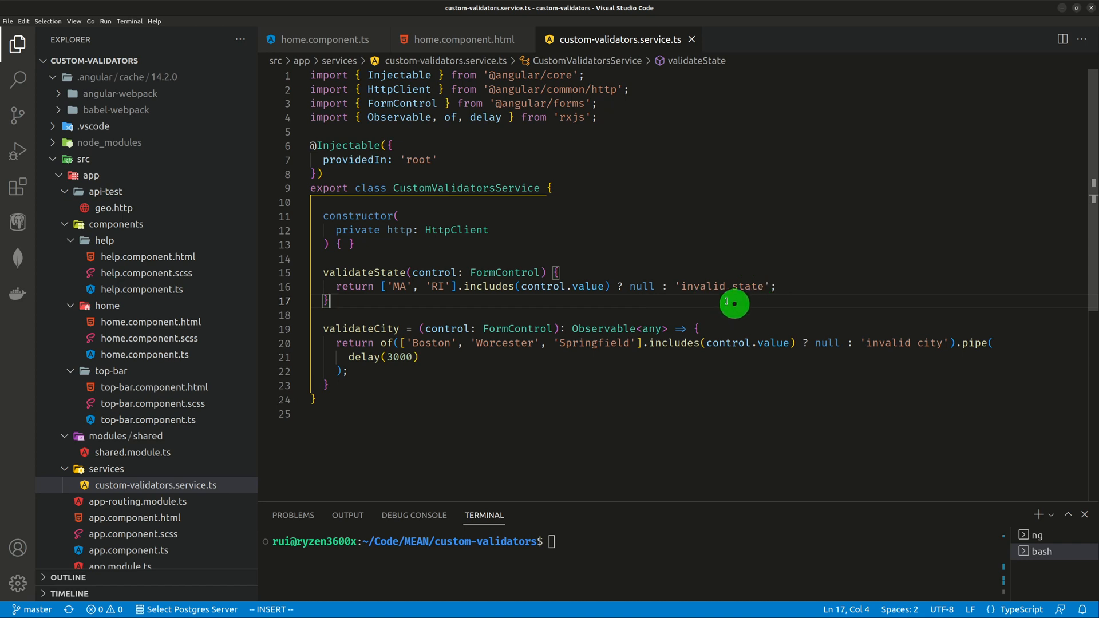
{"action": "mouse_move", "coordinate": [714, 361]}
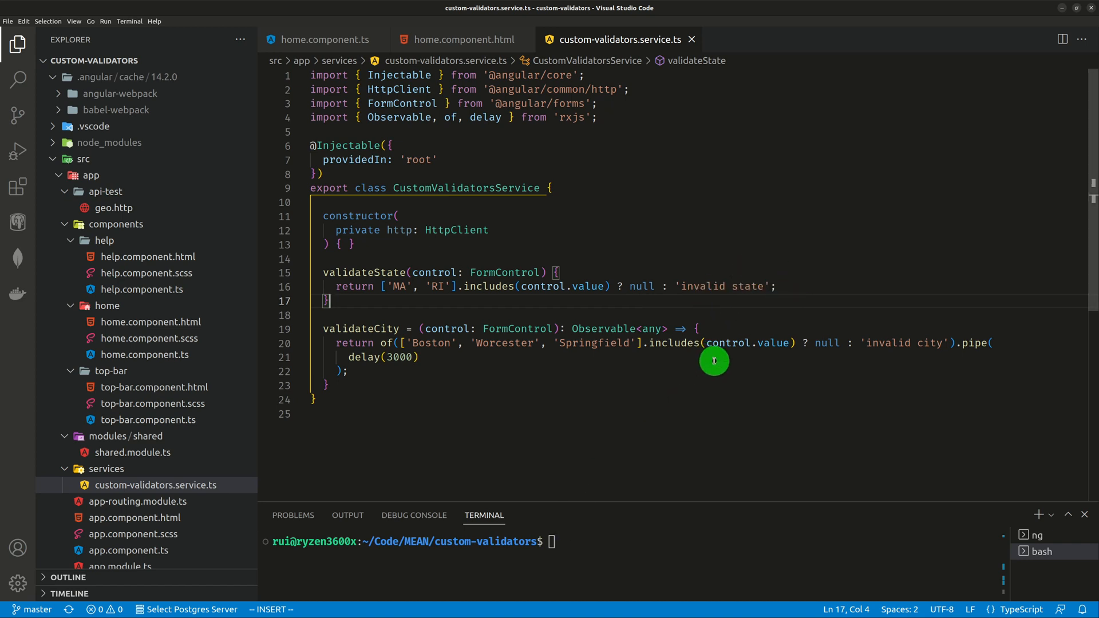
{"action": "mouse_move", "coordinate": [552, 270]}
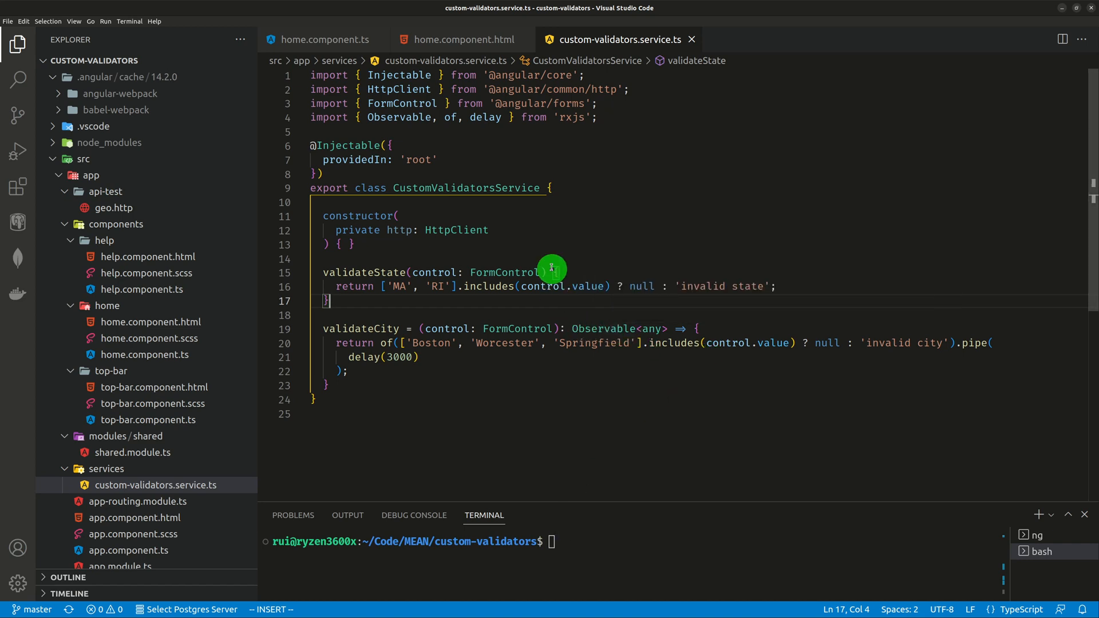
{"action": "mouse_move", "coordinate": [826, 204]}
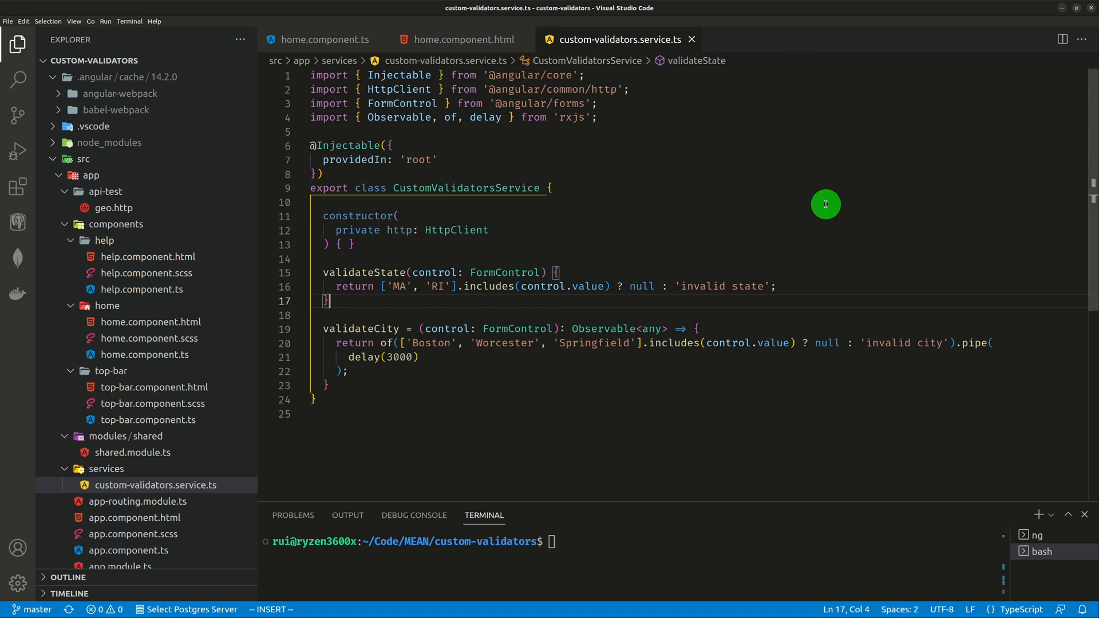
{"action": "mouse_move", "coordinate": [711, 403]}
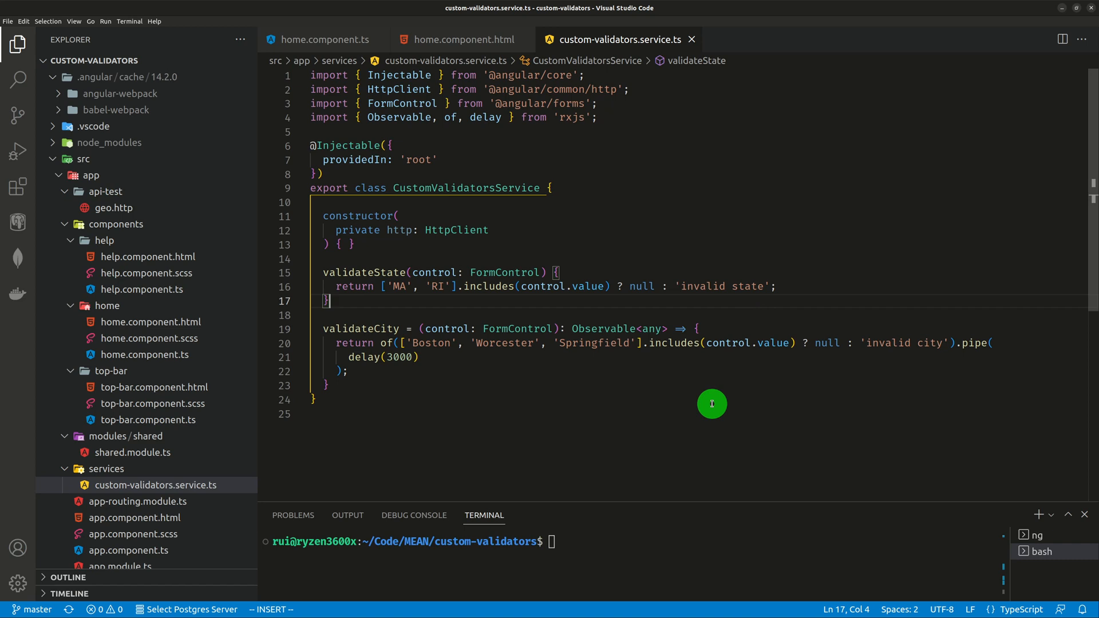
{"action": "mouse_move", "coordinate": [513, 306]}
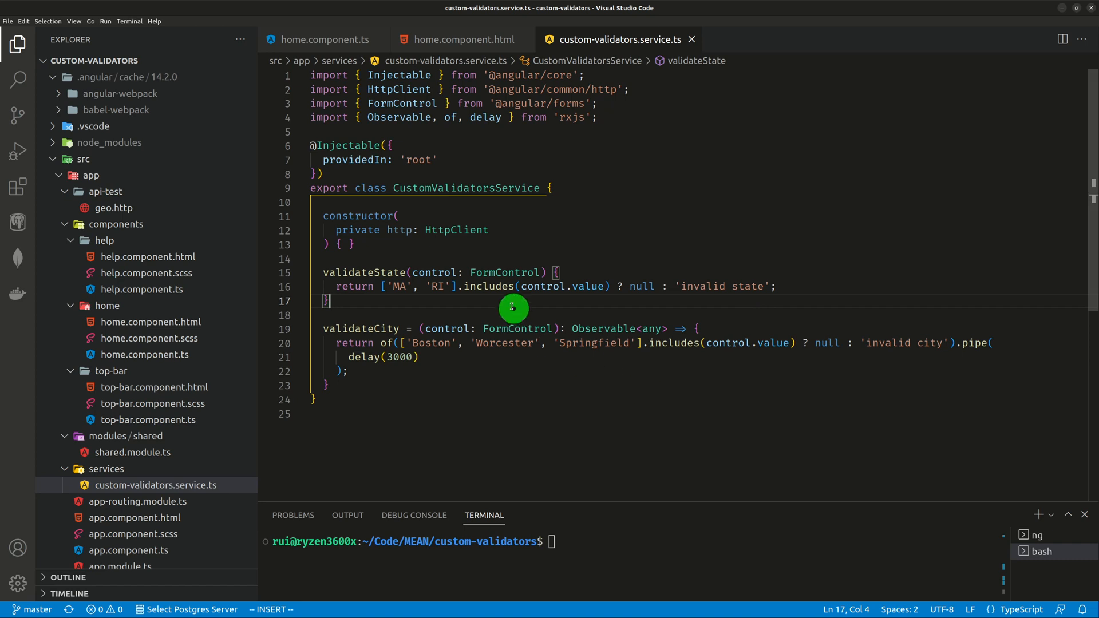
{"action": "mouse_move", "coordinate": [415, 332]}
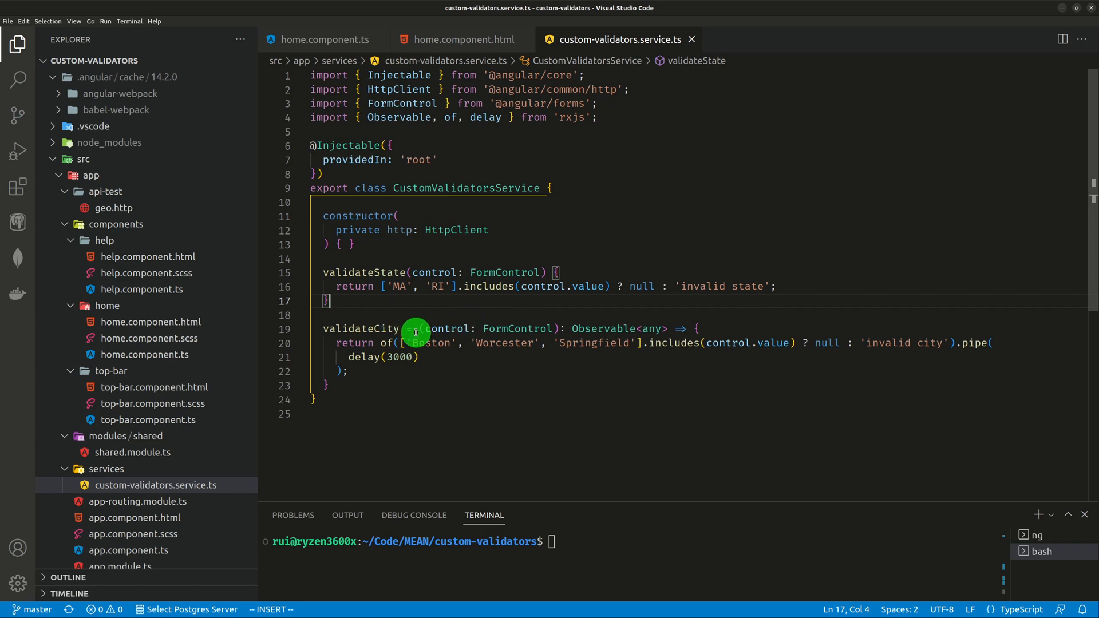
{"action": "mouse_move", "coordinate": [645, 294]}
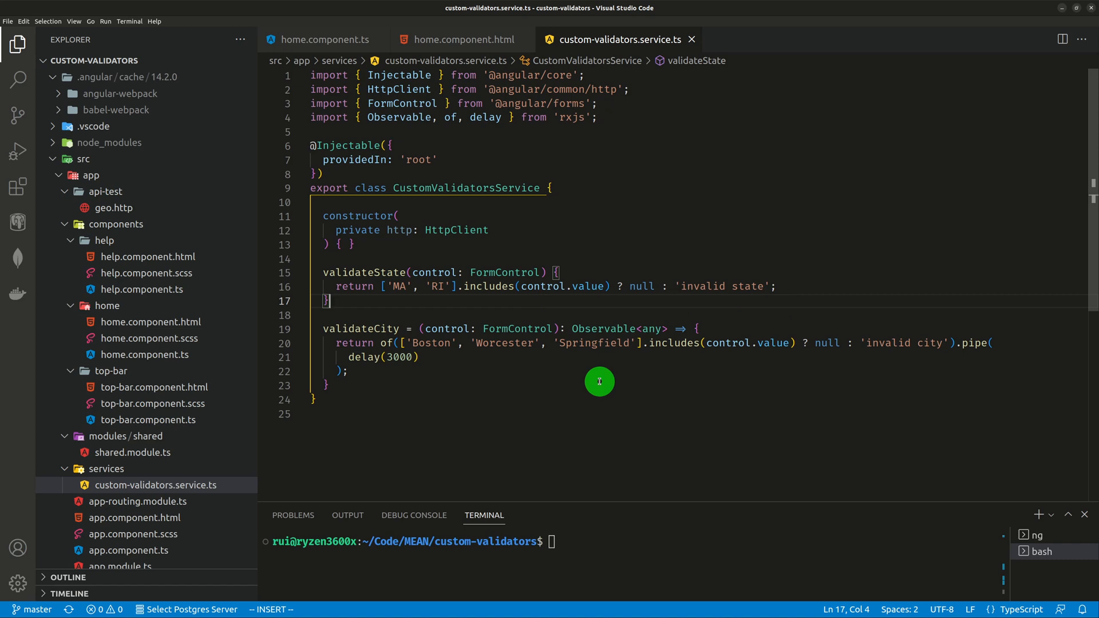
{"action": "mouse_move", "coordinate": [591, 394]}
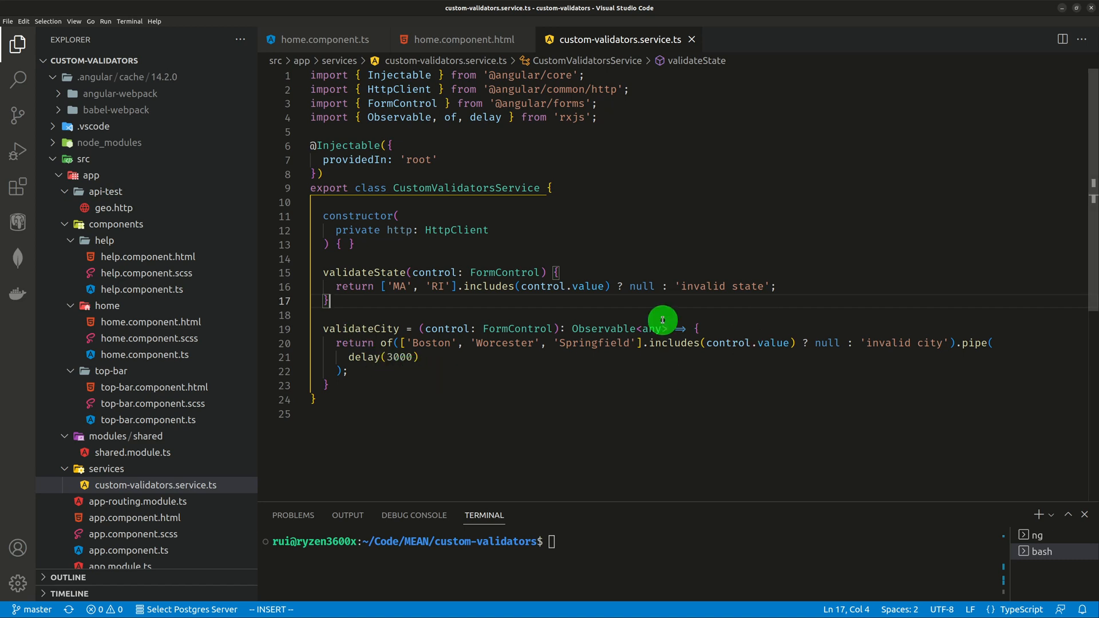
{"action": "mouse_move", "coordinate": [625, 380]}
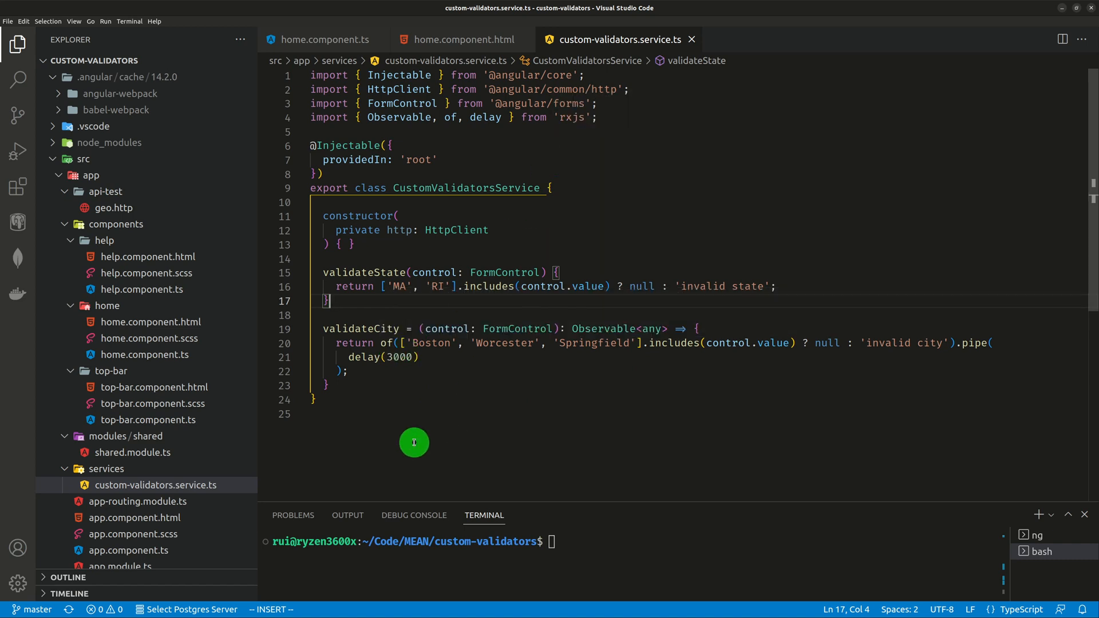
{"action": "mouse_move", "coordinate": [433, 376]}
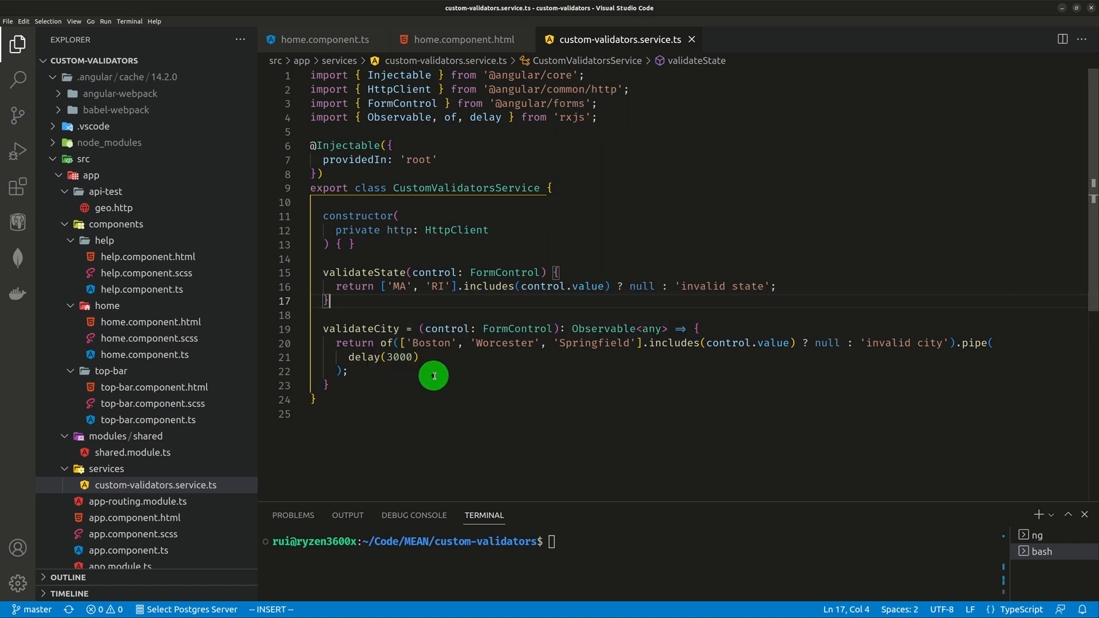
{"action": "mouse_move", "coordinate": [415, 368]}
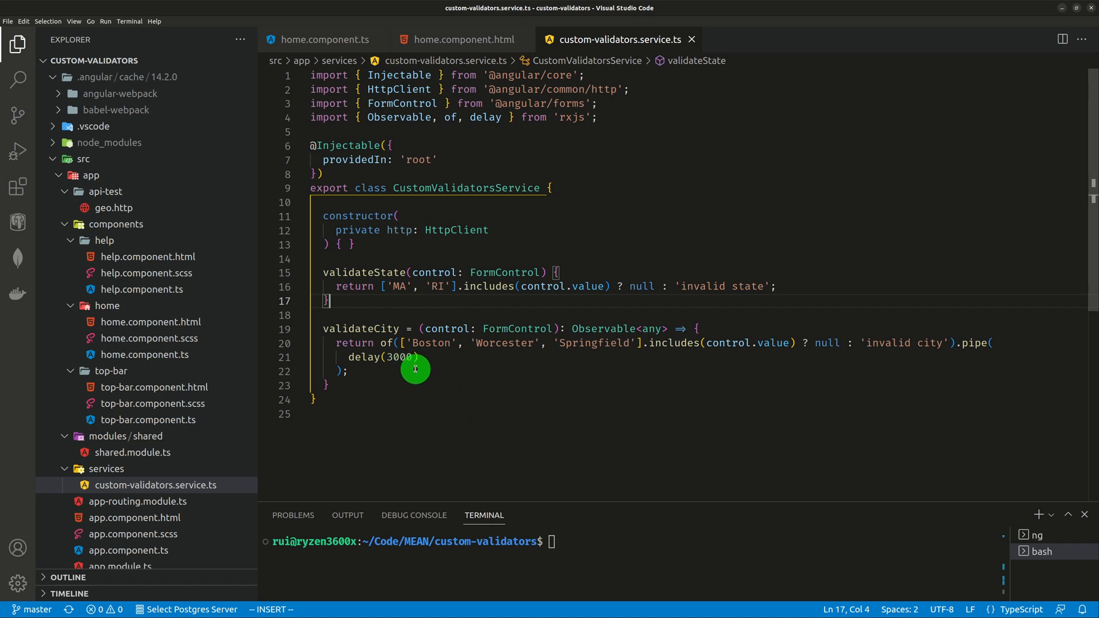
{"action": "mouse_move", "coordinate": [389, 348]}
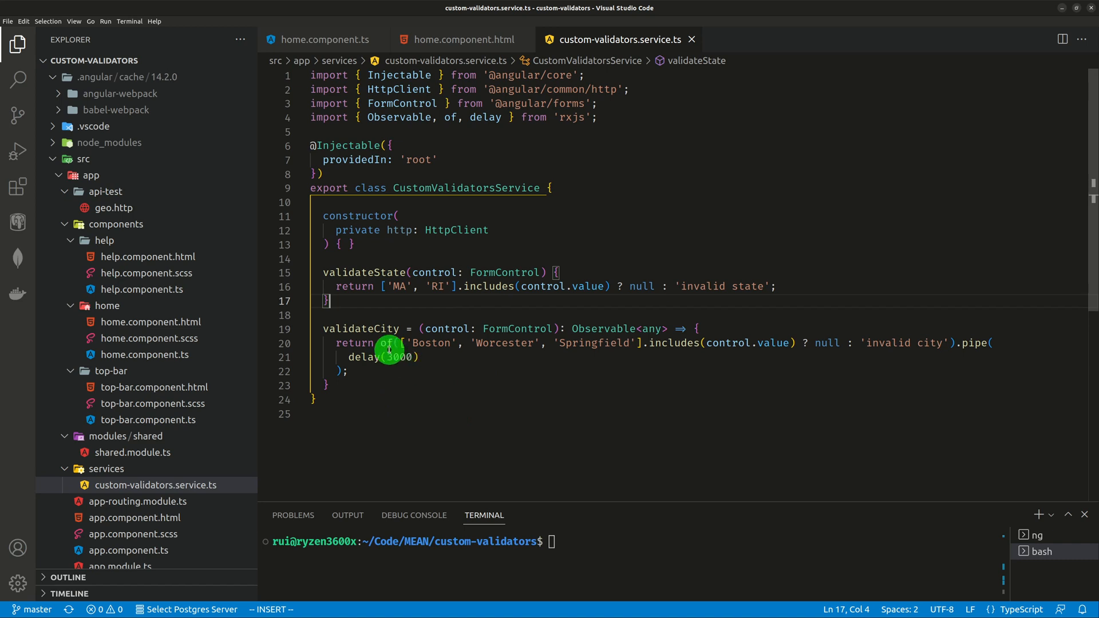
{"action": "mouse_move", "coordinate": [923, 389]}
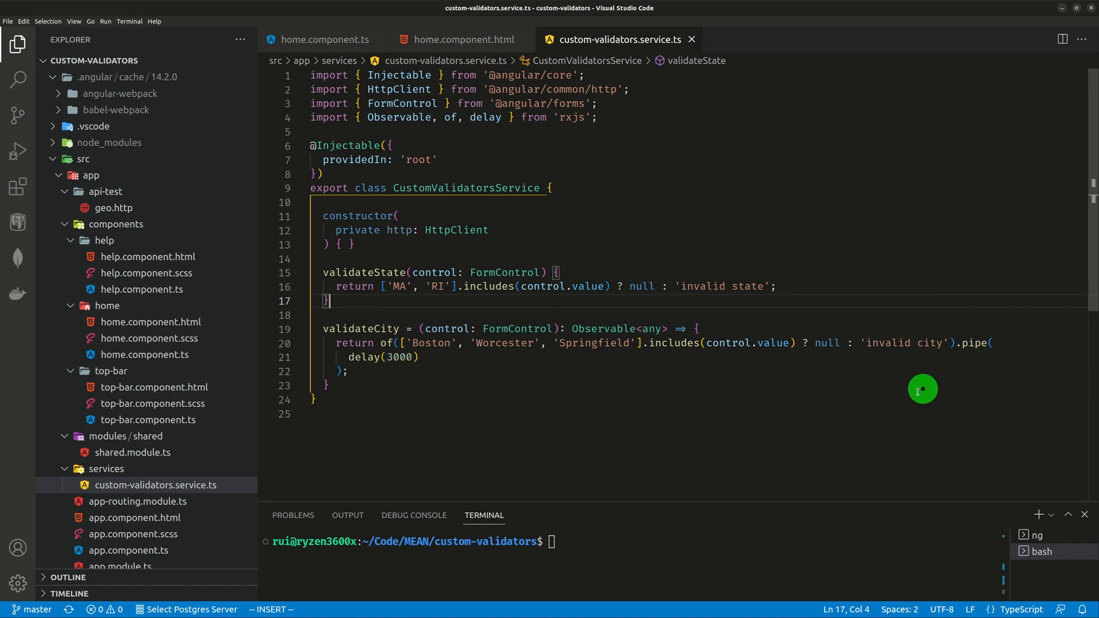
{"action": "mouse_move", "coordinate": [831, 348]}
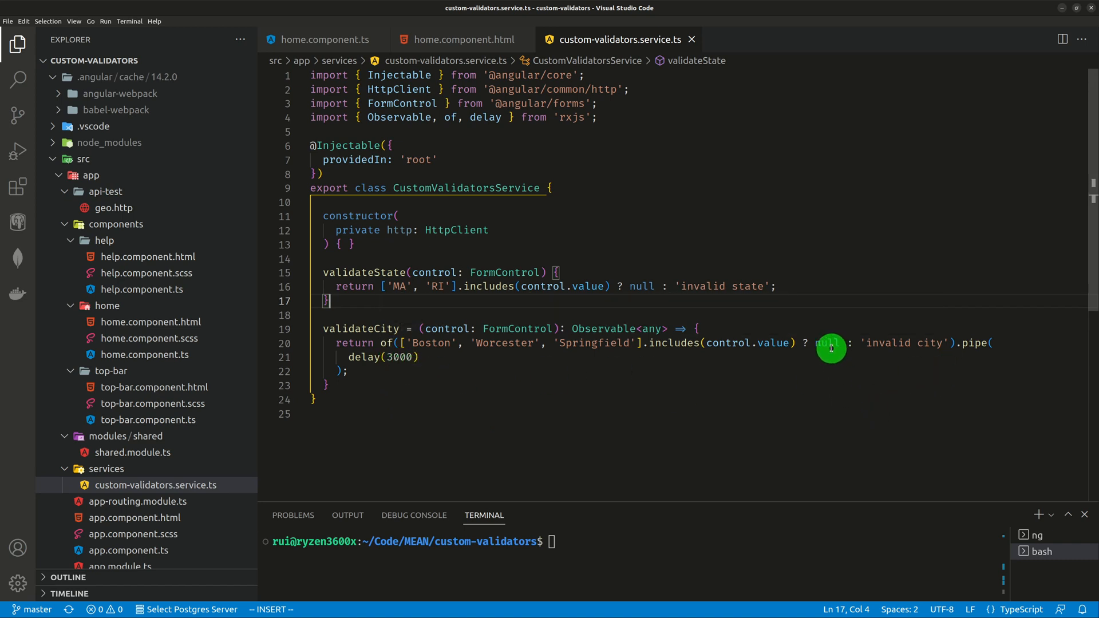
{"action": "mouse_move", "coordinate": [936, 381]}
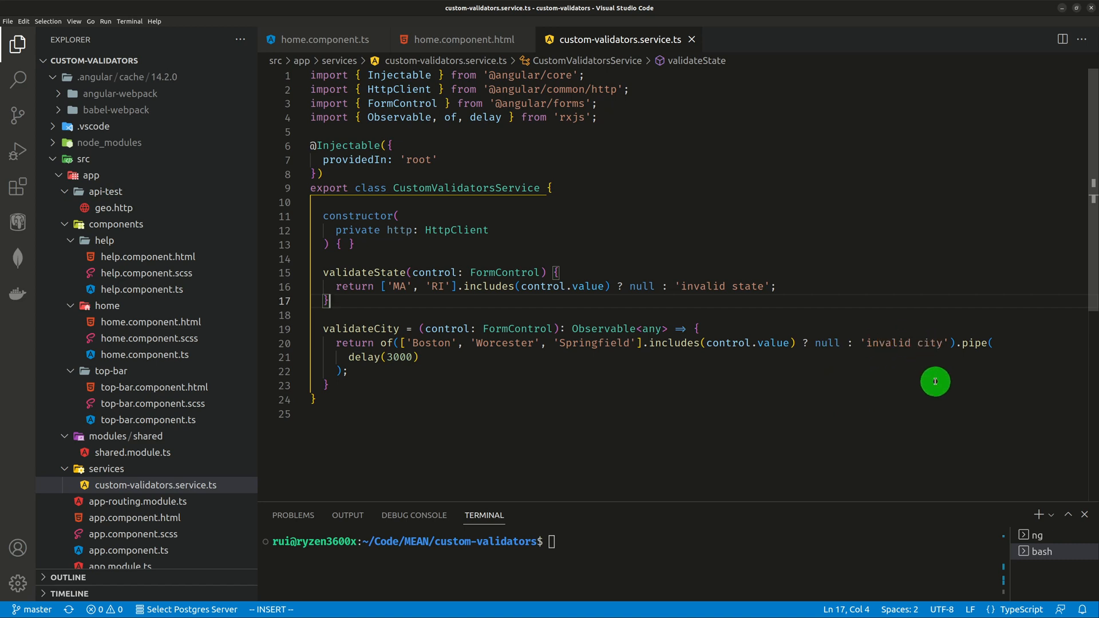
{"action": "mouse_move", "coordinate": [513, 361]}
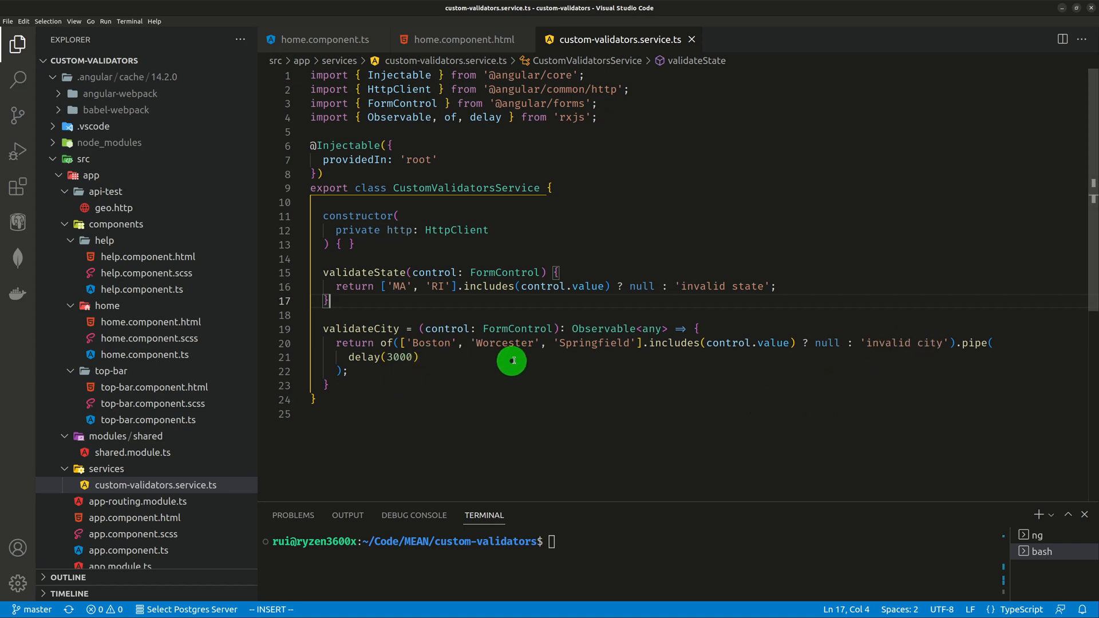
{"action": "mouse_move", "coordinate": [818, 376]}
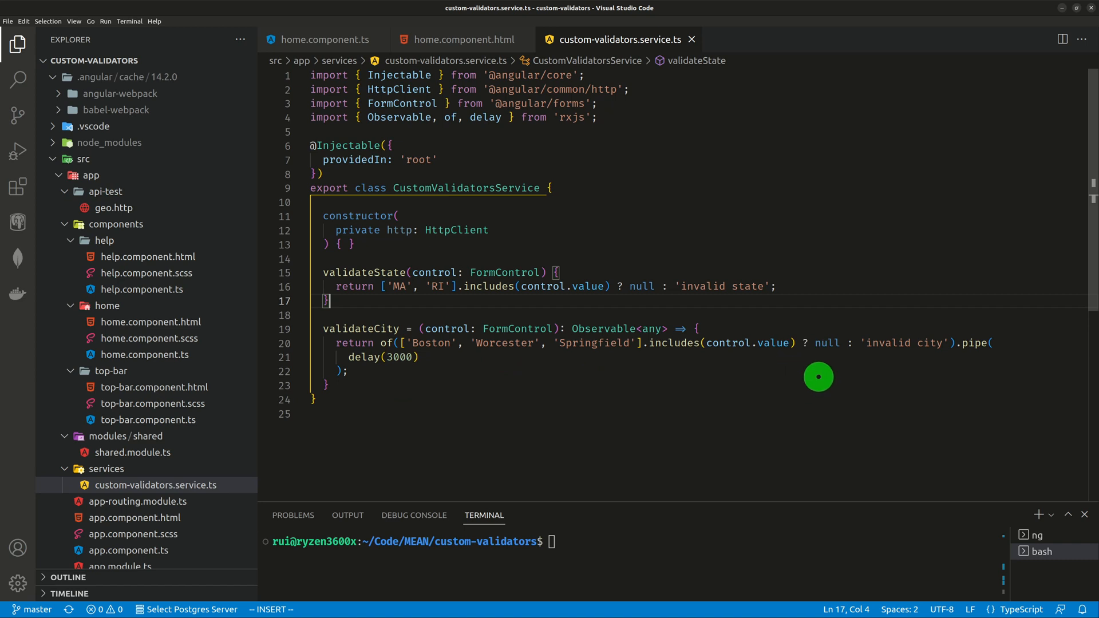
{"action": "mouse_move", "coordinate": [924, 332]}
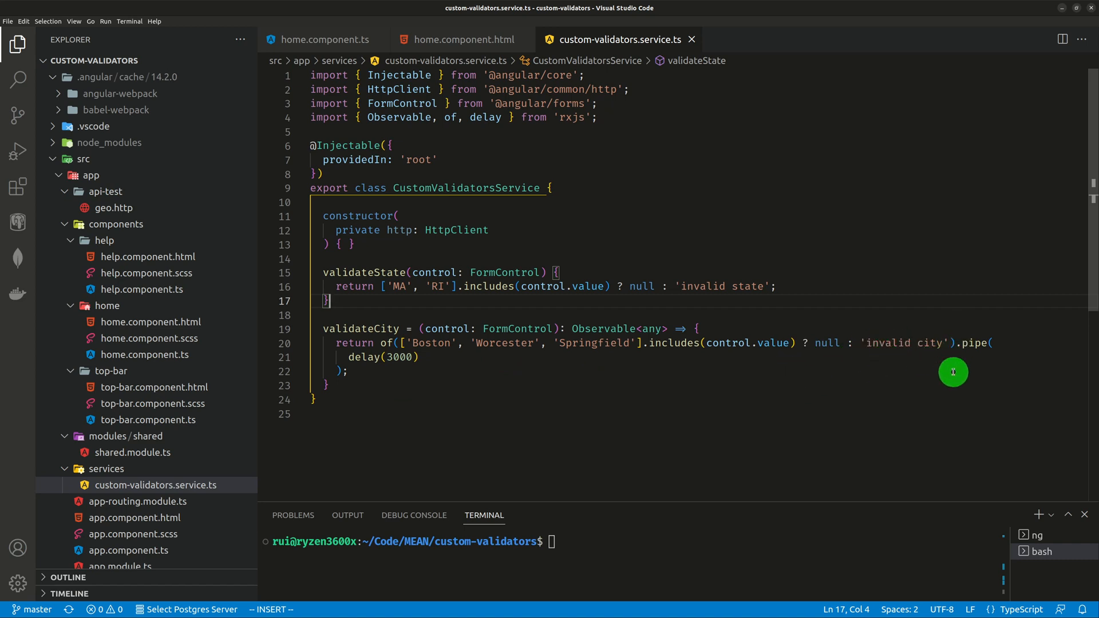
{"action": "mouse_move", "coordinate": [496, 384]}
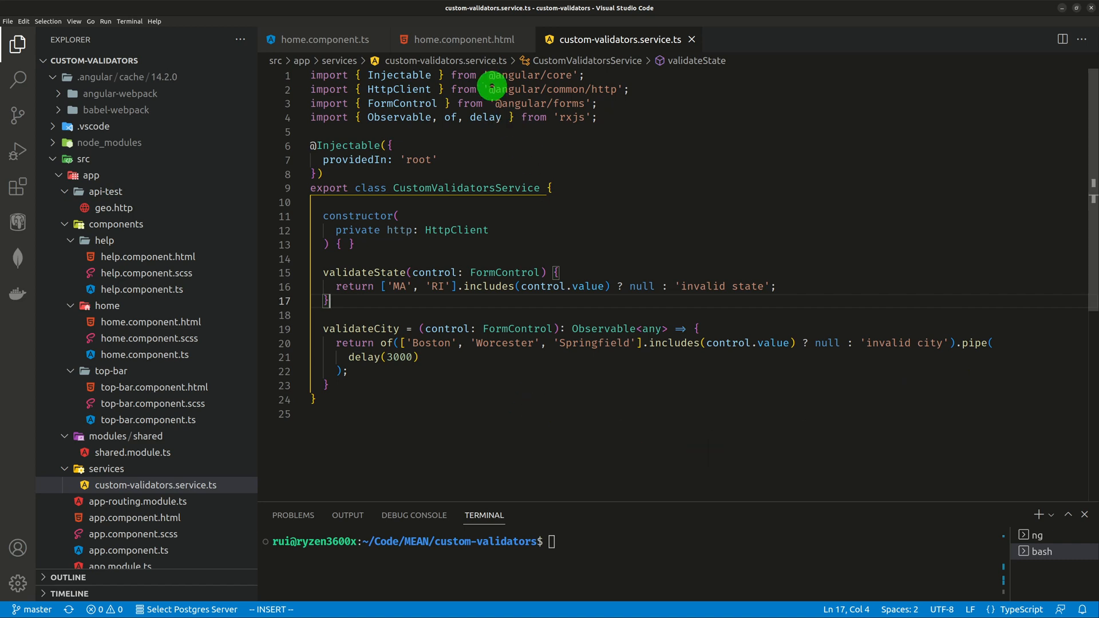
{"action": "left_click", "coordinate": [318, 39]}
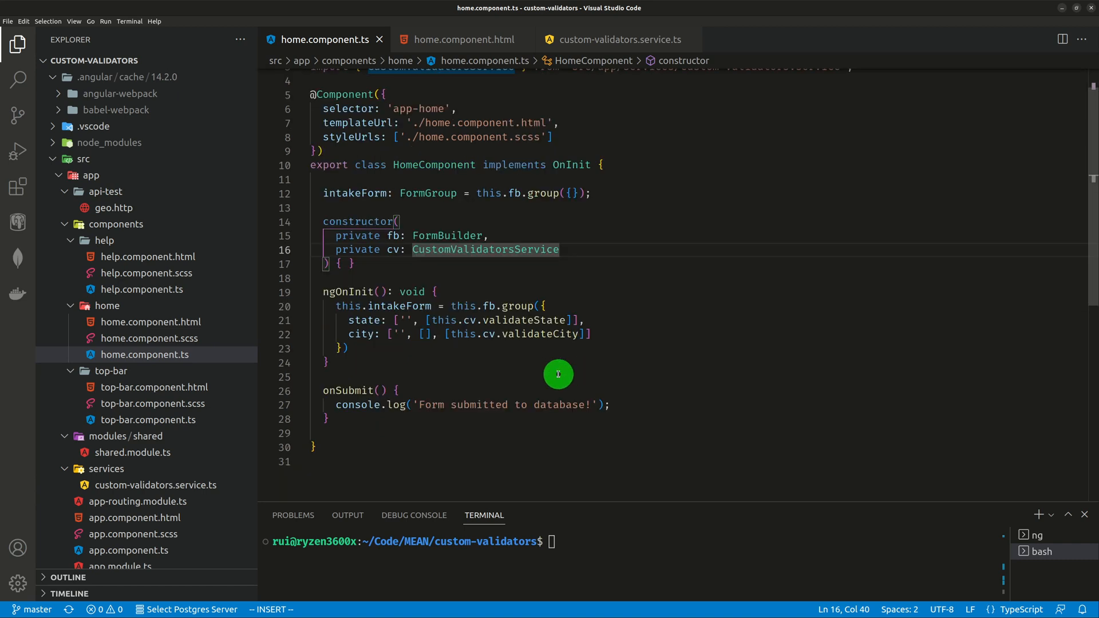
{"action": "mouse_move", "coordinate": [415, 363]}
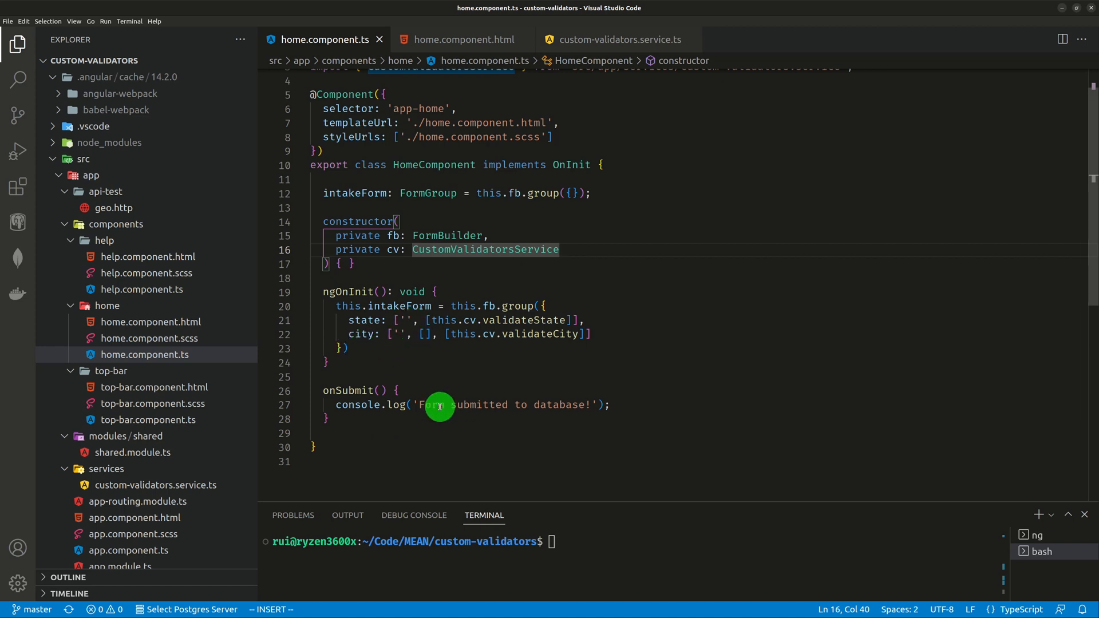
{"action": "mouse_move", "coordinate": [491, 341]}
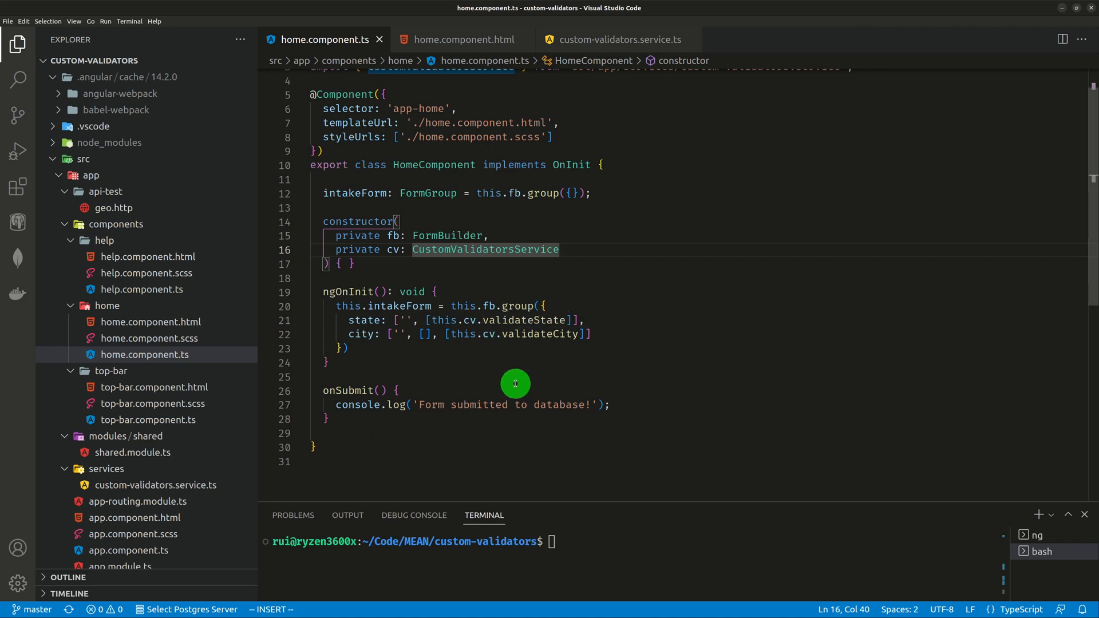
{"action": "mouse_move", "coordinate": [467, 357]}
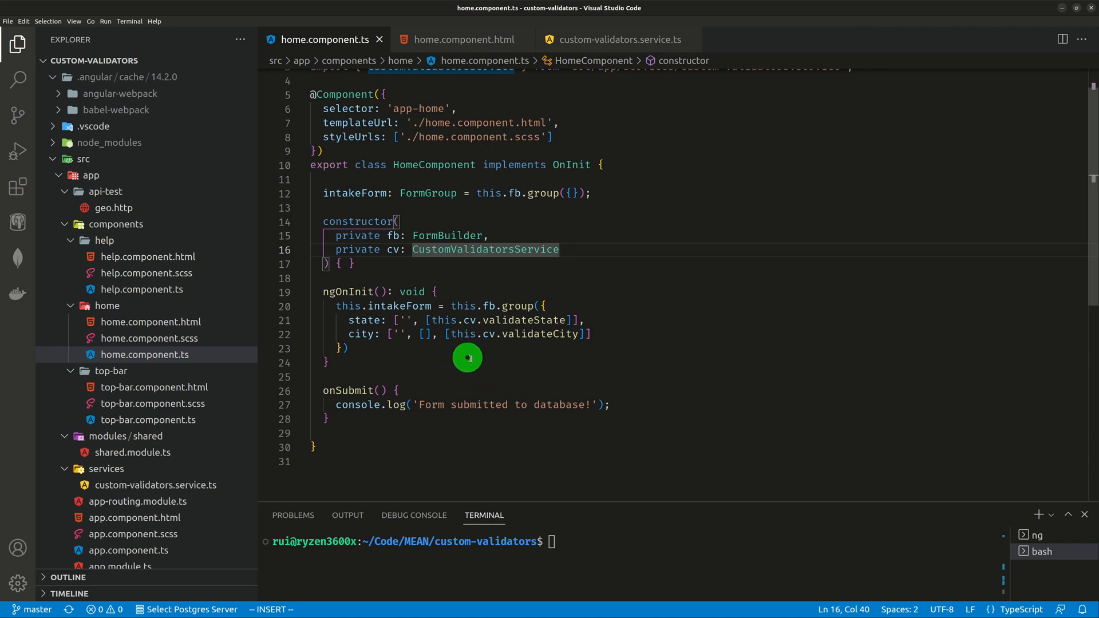
{"action": "mouse_move", "coordinate": [477, 363]}
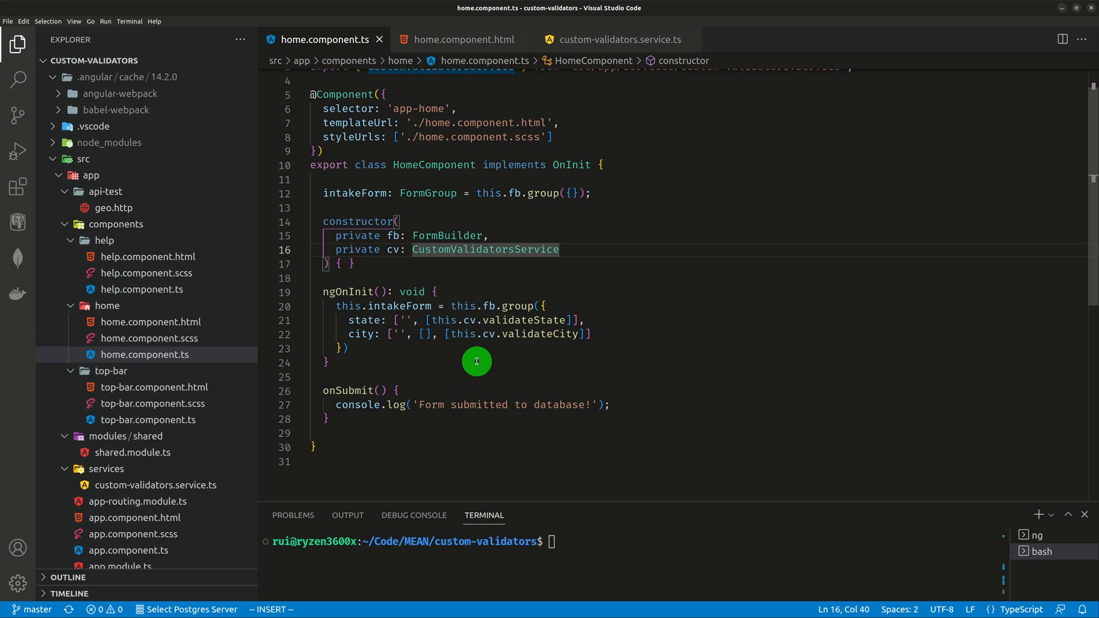
{"action": "mouse_move", "coordinate": [395, 357]}
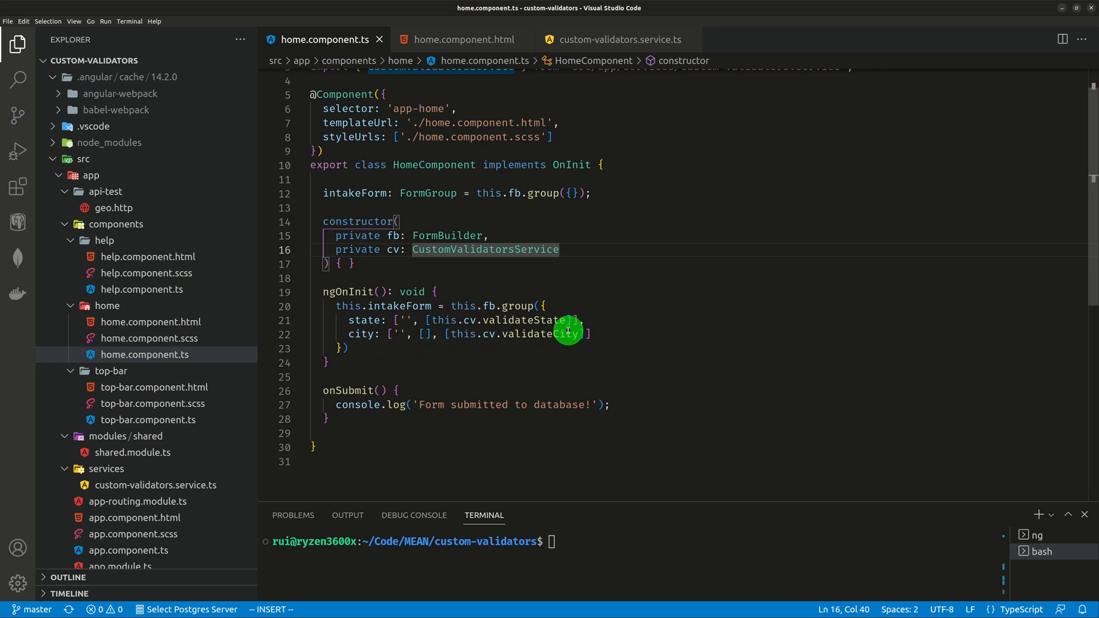
{"action": "mouse_move", "coordinate": [571, 319]}
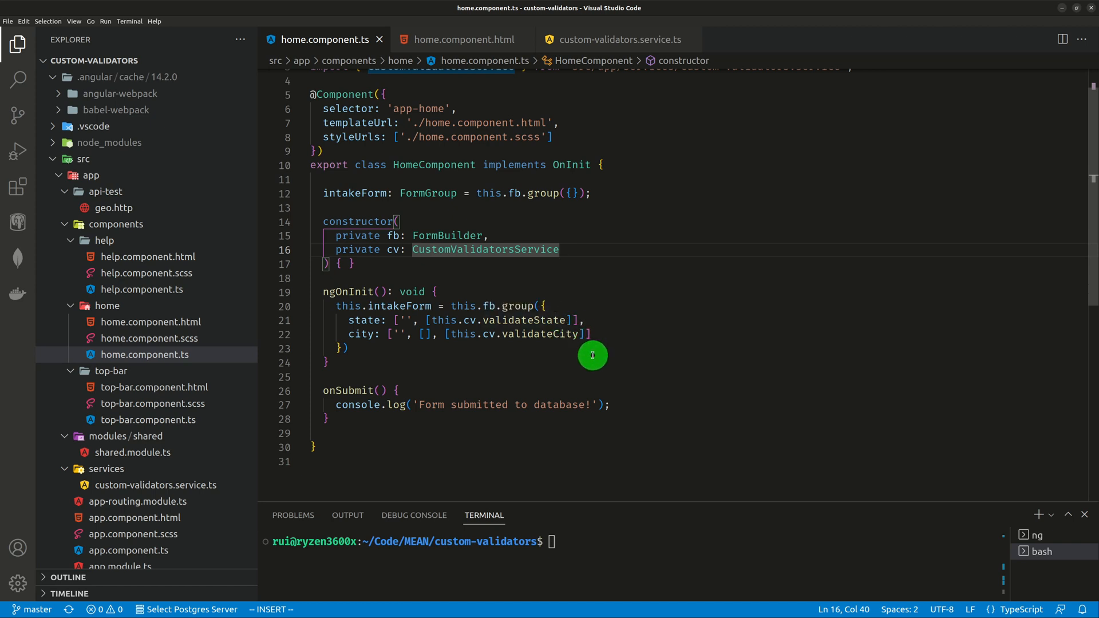
{"action": "mouse_move", "coordinate": [581, 356]}
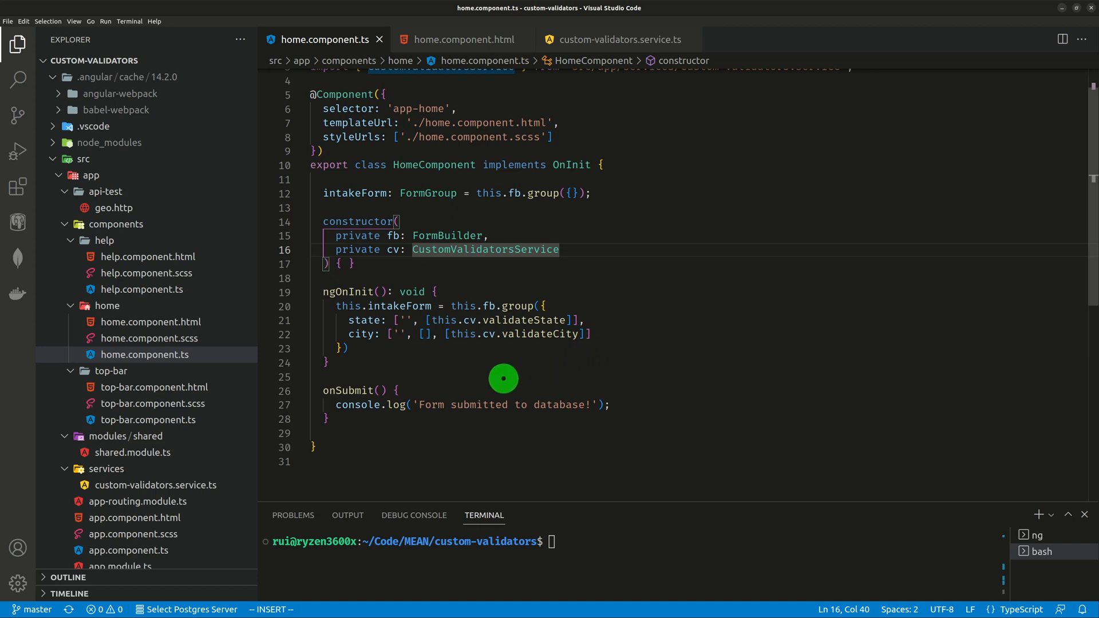
{"action": "mouse_move", "coordinate": [478, 369]}
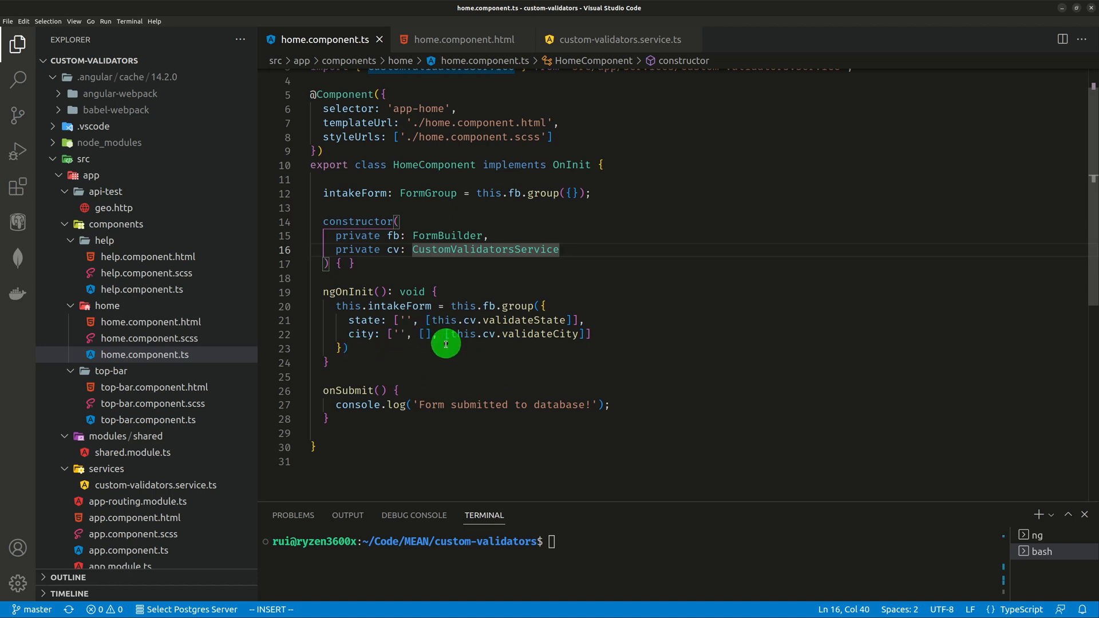
{"action": "mouse_move", "coordinate": [457, 349]}
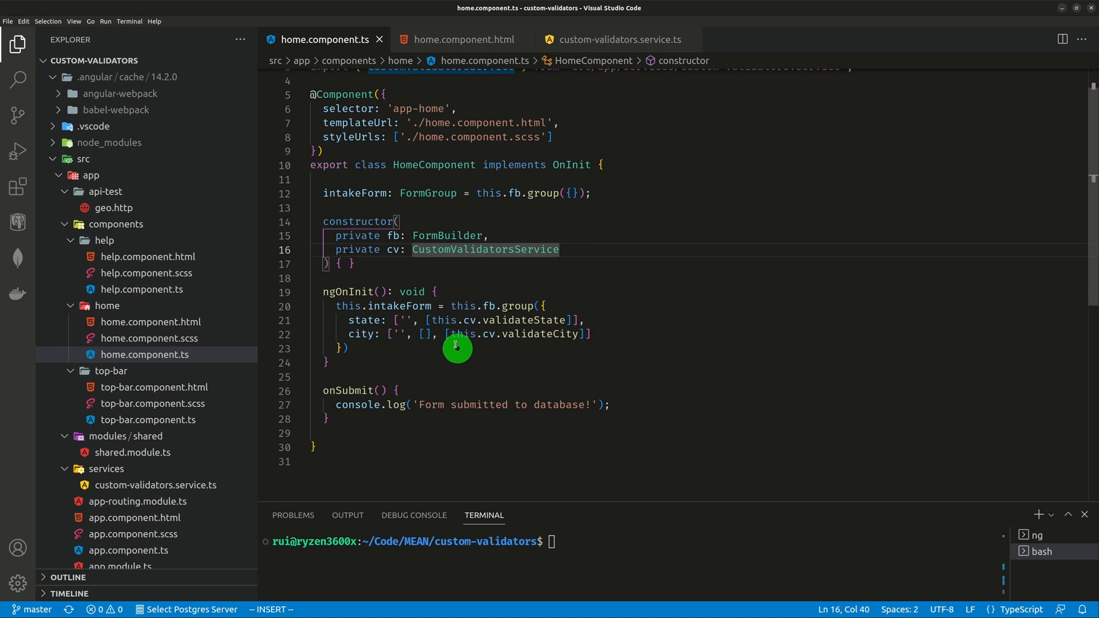
{"action": "mouse_move", "coordinate": [474, 358]}
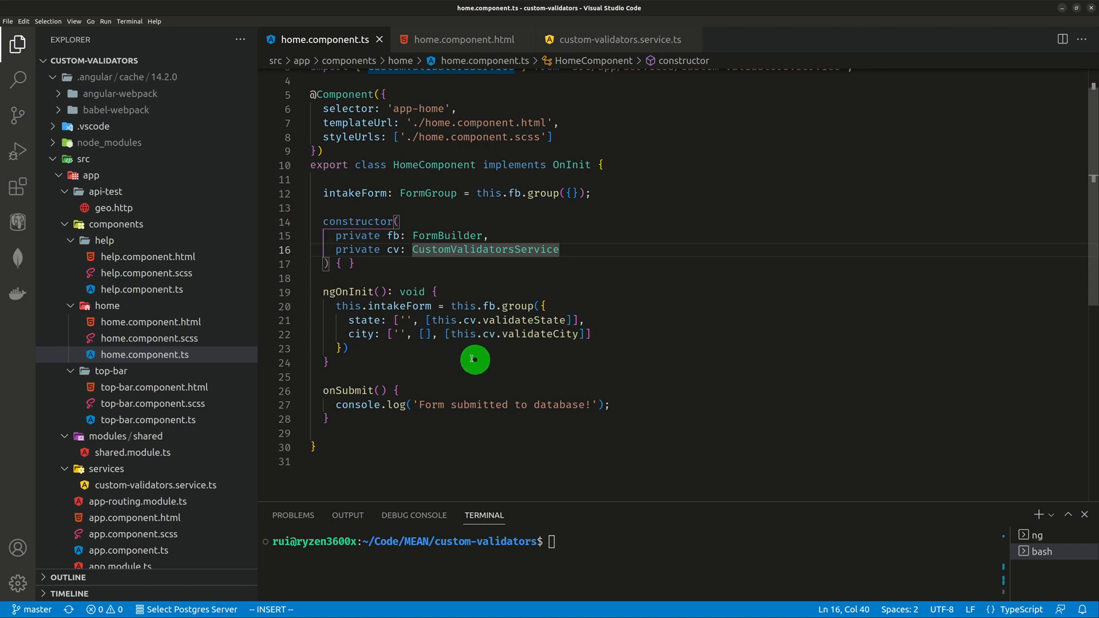
{"action": "mouse_move", "coordinate": [540, 356]}
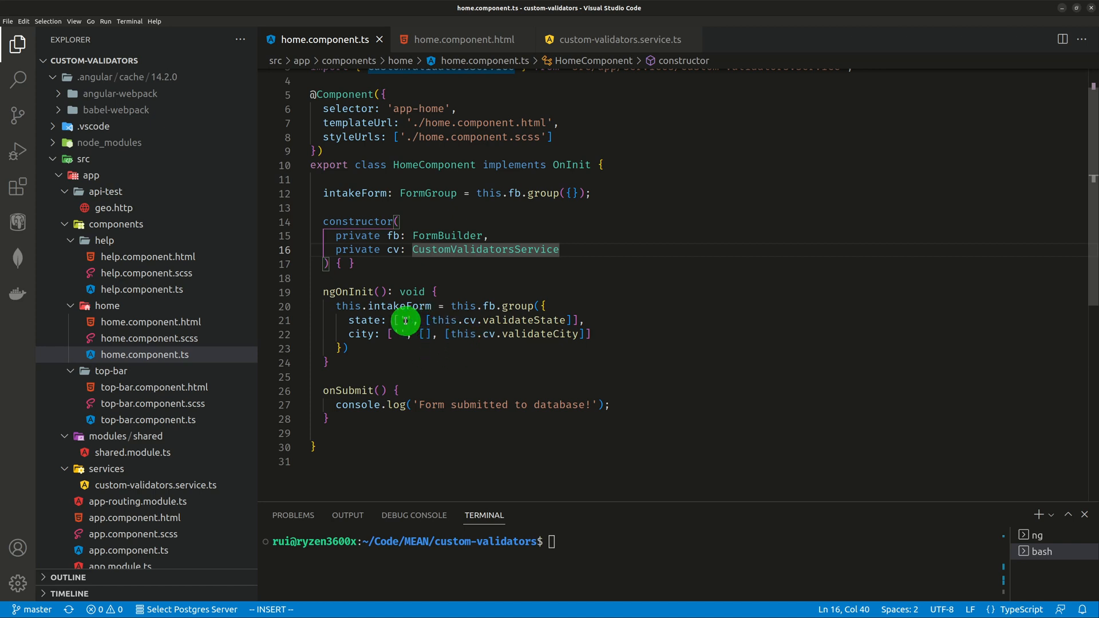
{"action": "mouse_move", "coordinate": [495, 340]}
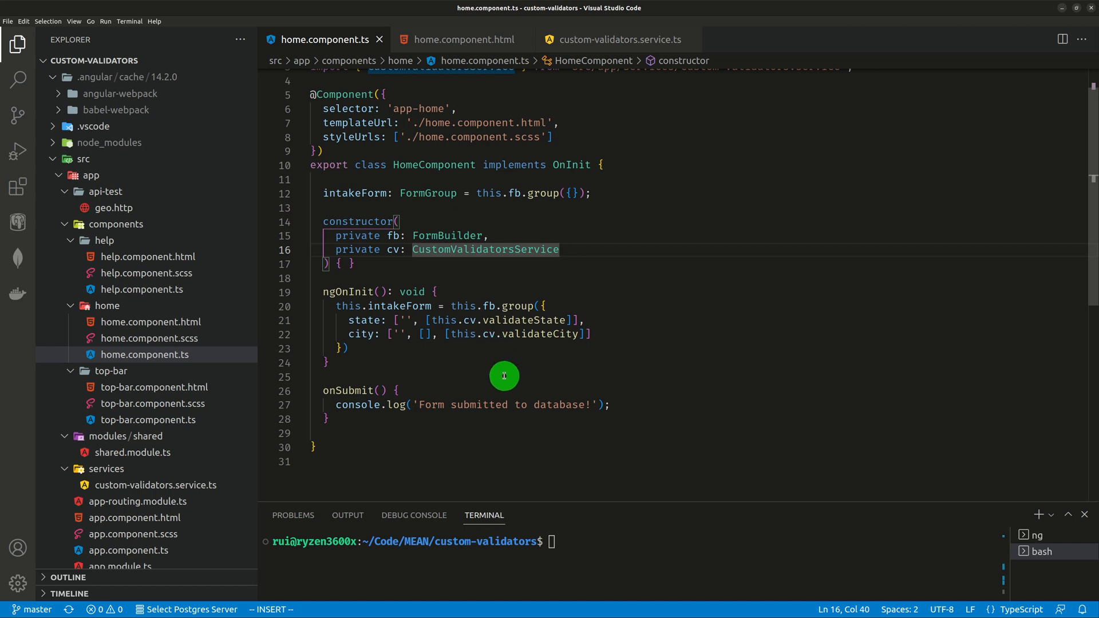
{"action": "mouse_move", "coordinate": [577, 361]}
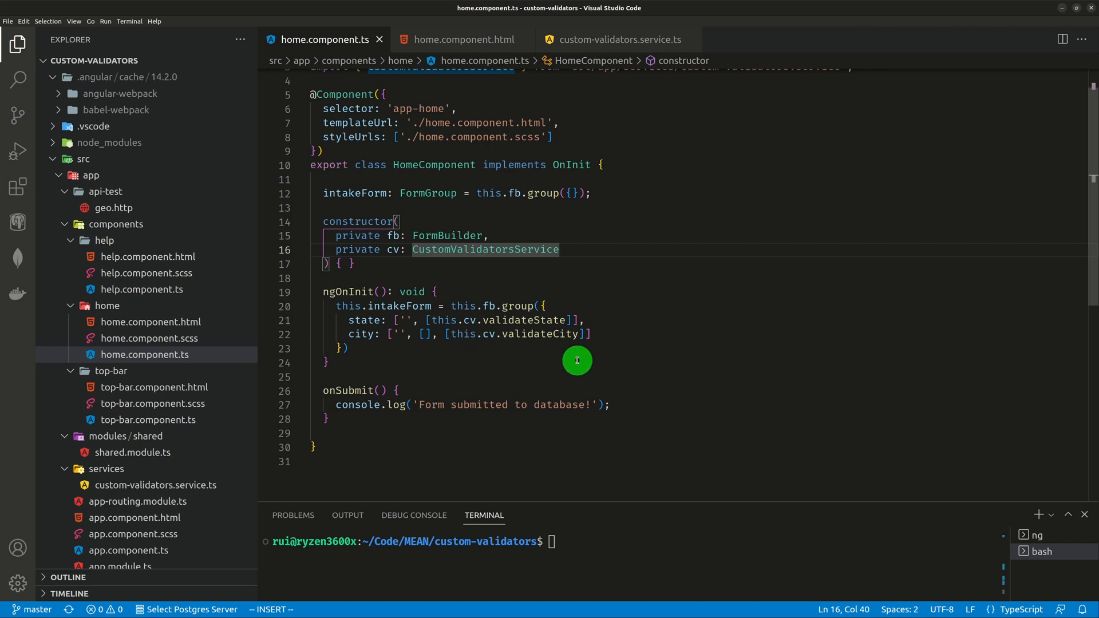
{"action": "mouse_move", "coordinate": [559, 70]}
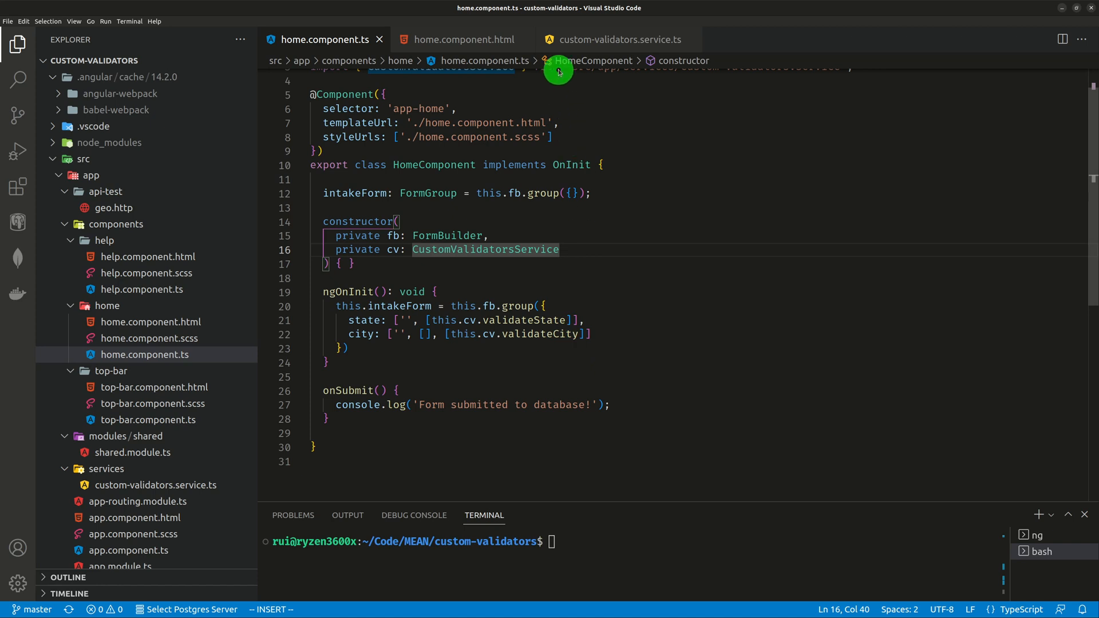
Step: Return to custom-validators.service.ts showing validateState and the delayed validateCity check
{"action": "left_click", "coordinate": [620, 39]}
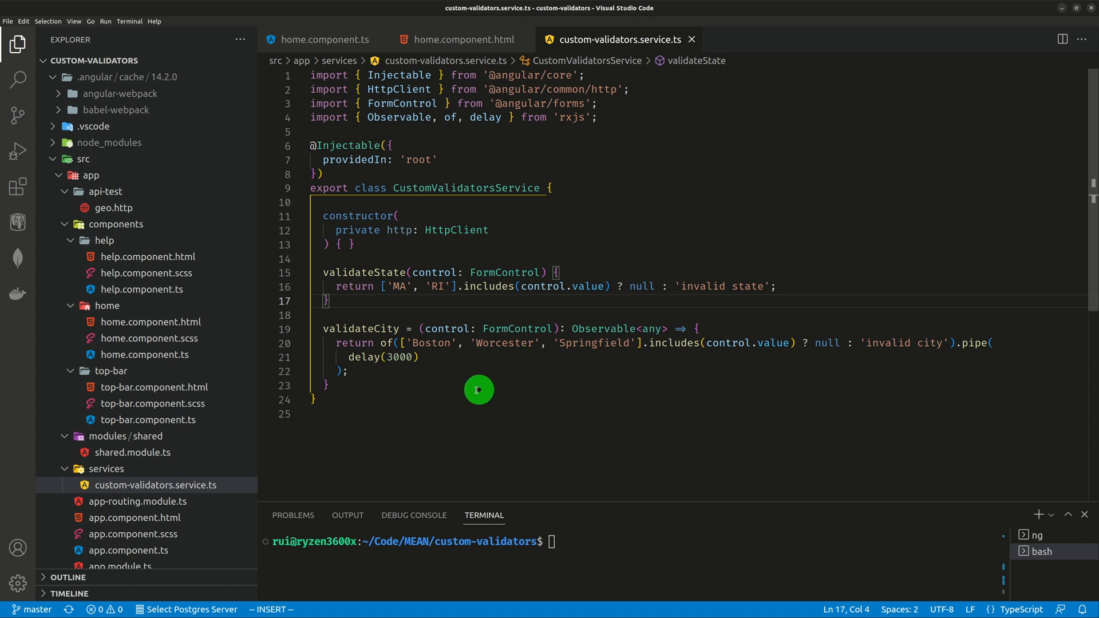
{"action": "mouse_move", "coordinate": [409, 103]}
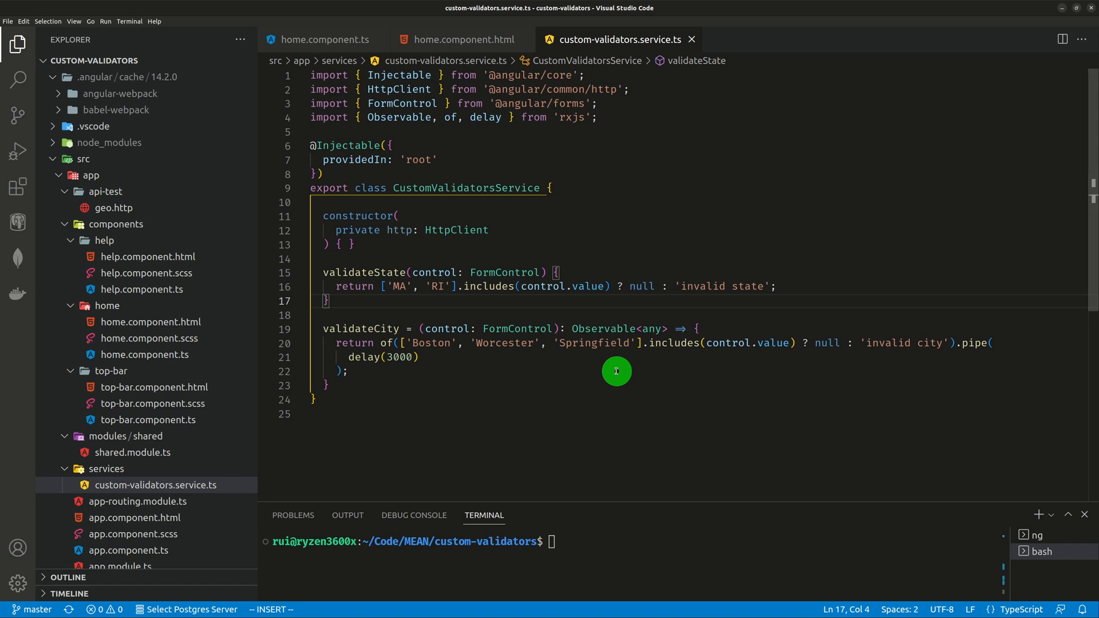
{"action": "mouse_move", "coordinate": [418, 380]}
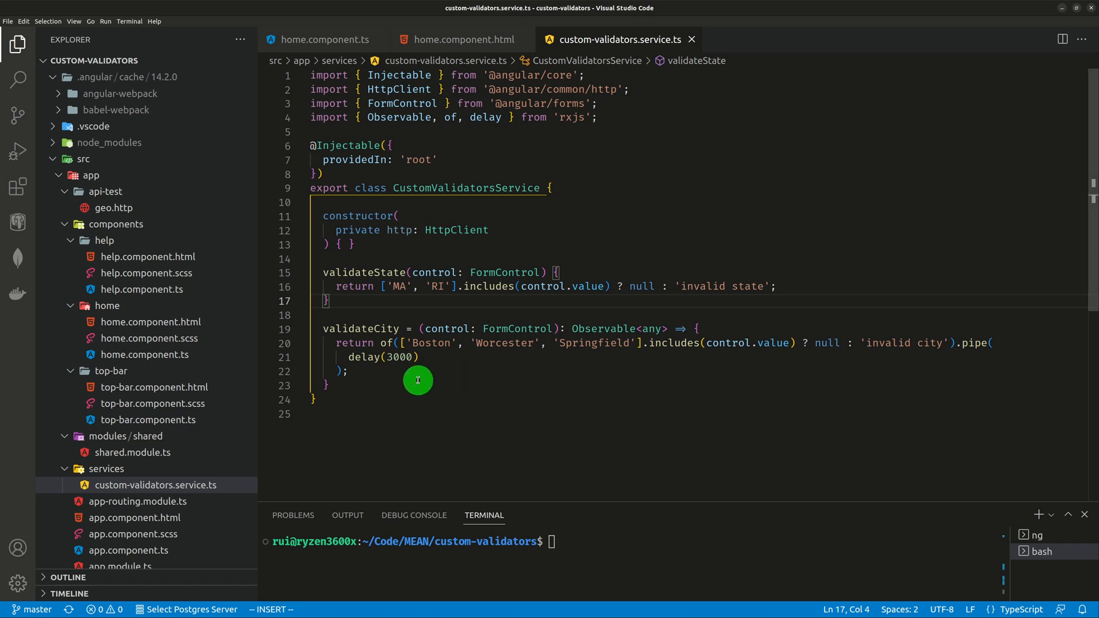
{"action": "mouse_move", "coordinate": [754, 415]}
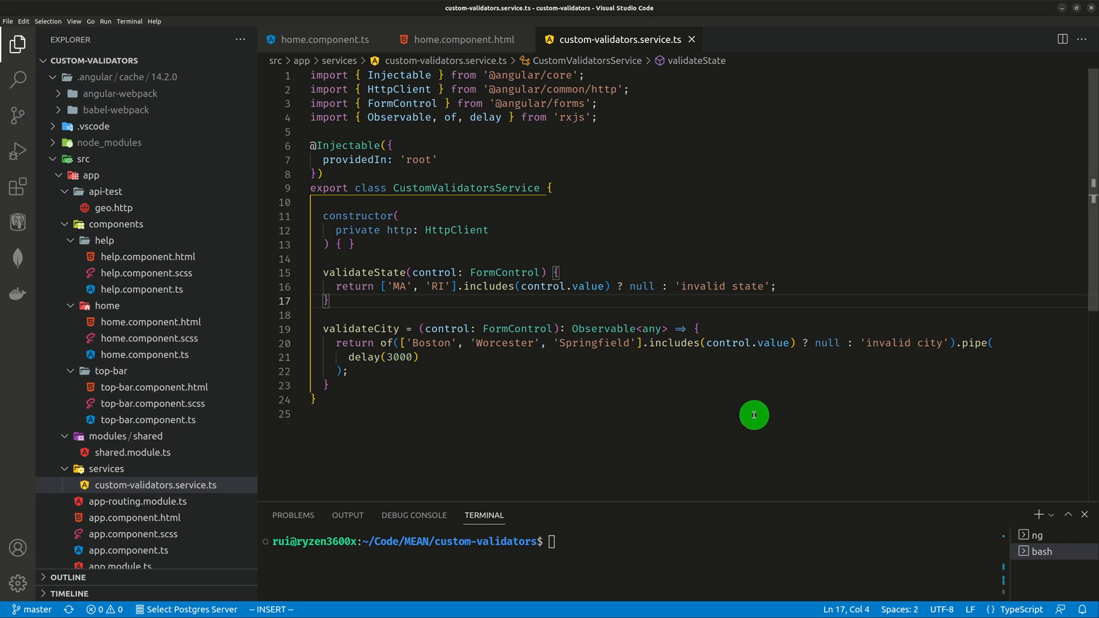
{"action": "mouse_move", "coordinate": [873, 384]}
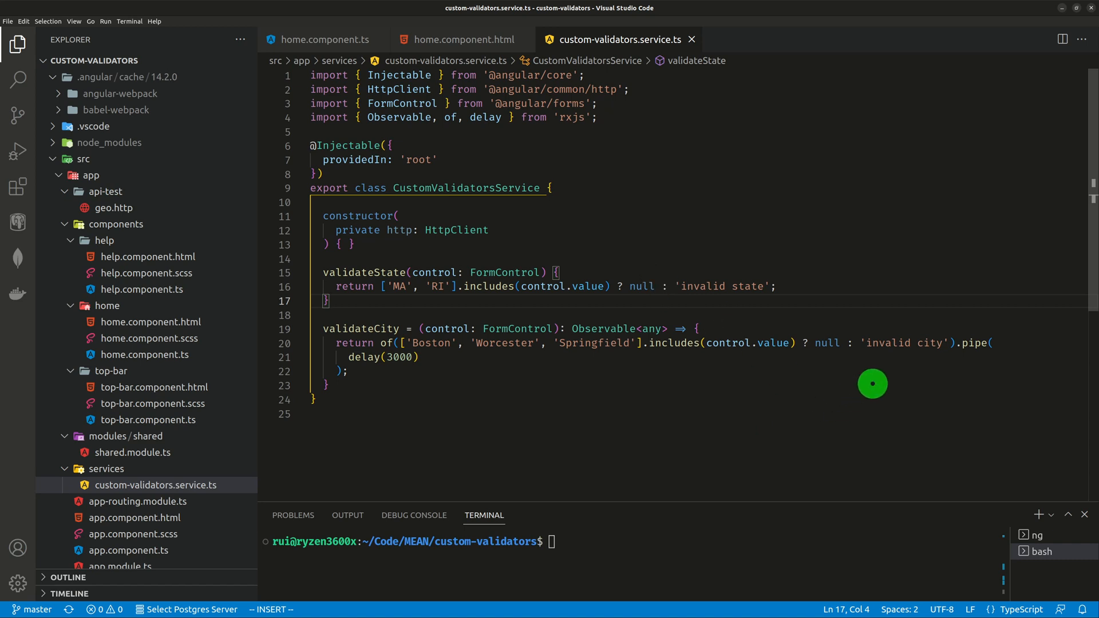